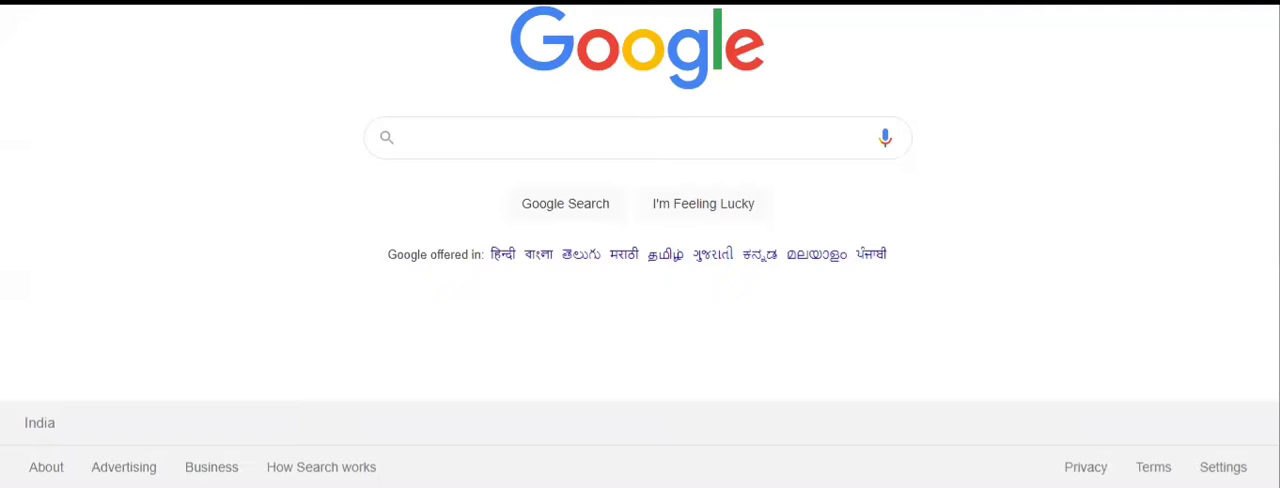
mouse_move(659, 99)
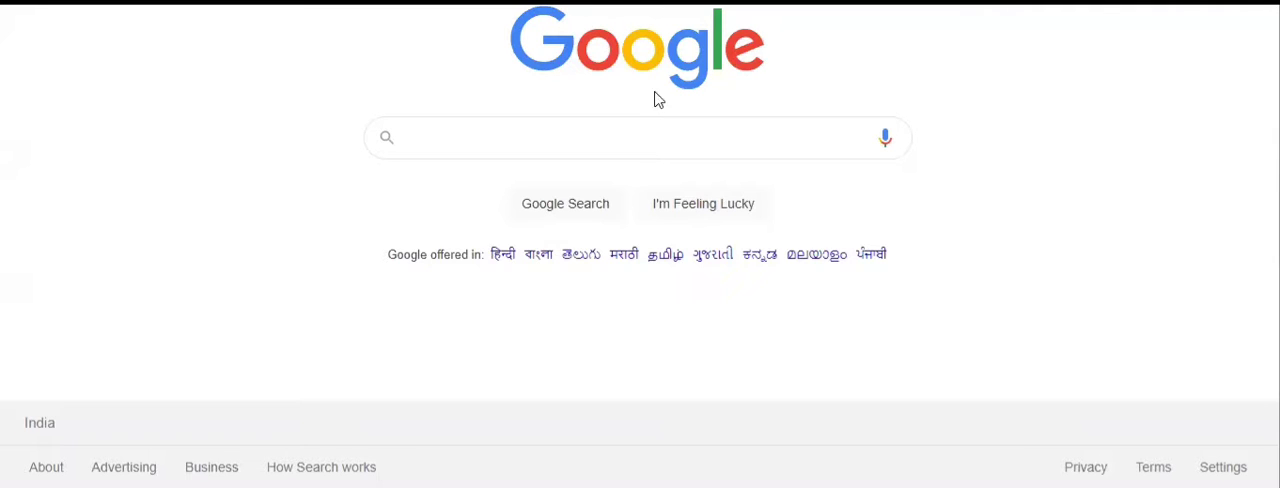
- Search Google for "machine learning for kids"
left_click(620, 137)
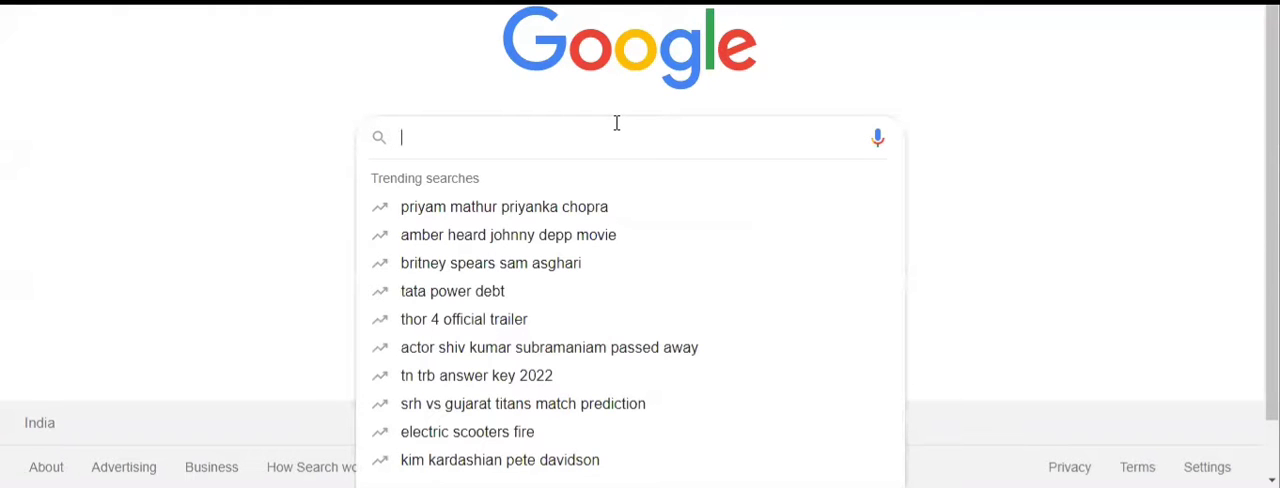
type("machine learning")
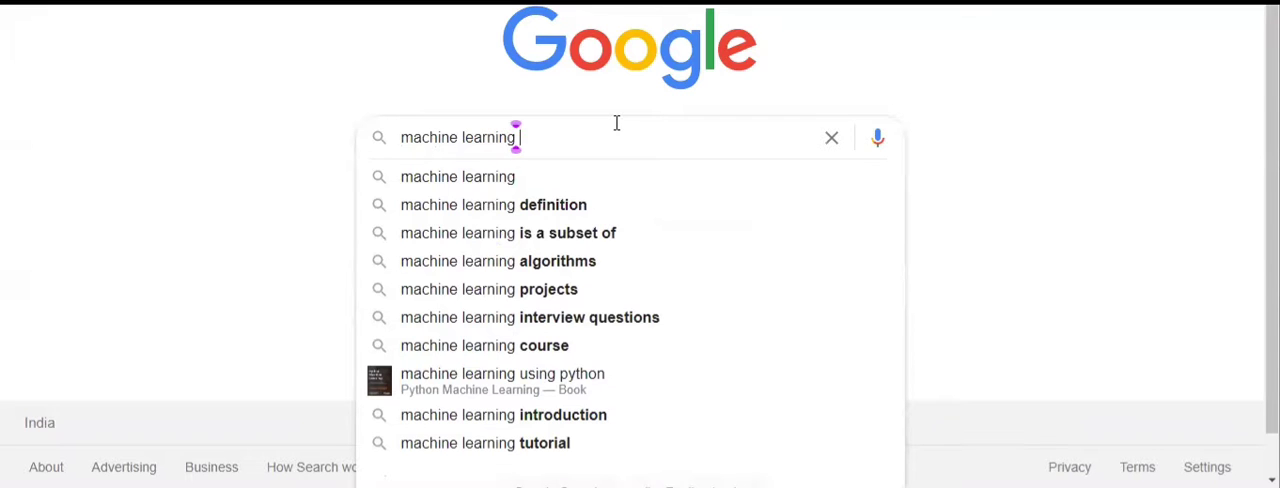
type("for")
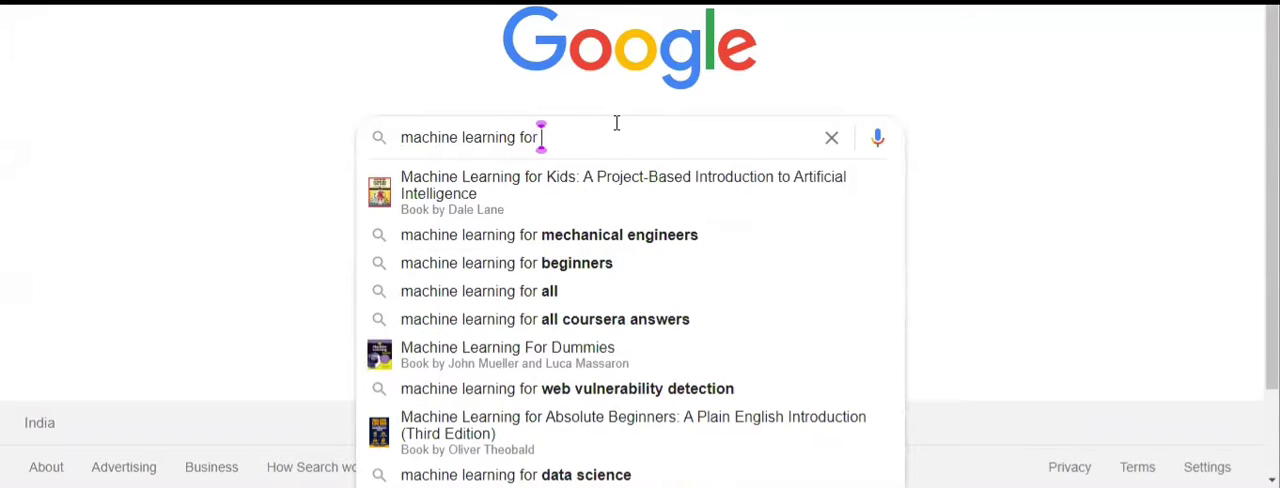
type("kids")
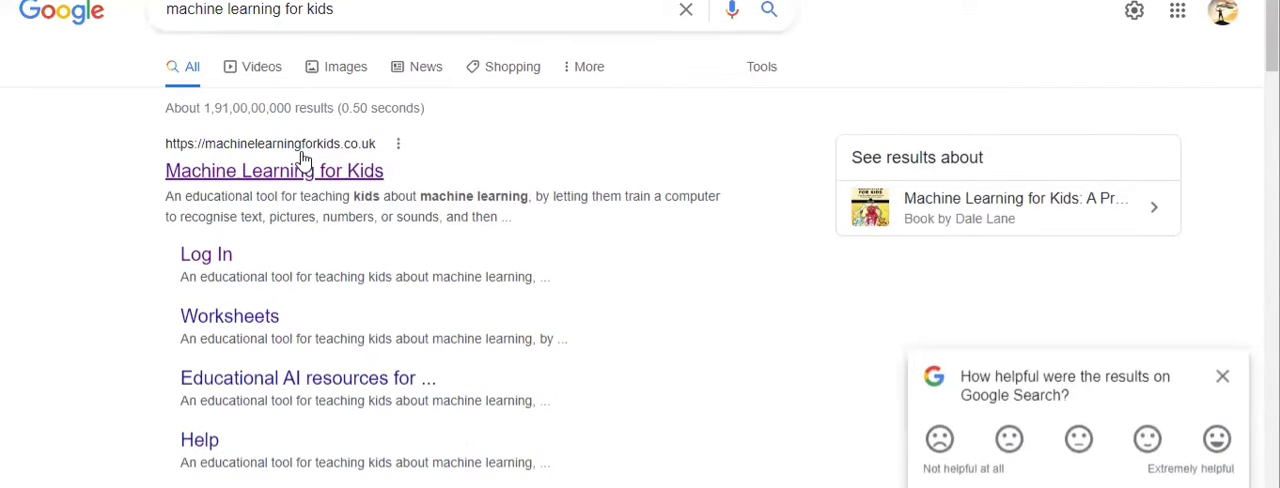
- Open the Machine Learning for Kids website from the search results
left_click(273, 170)
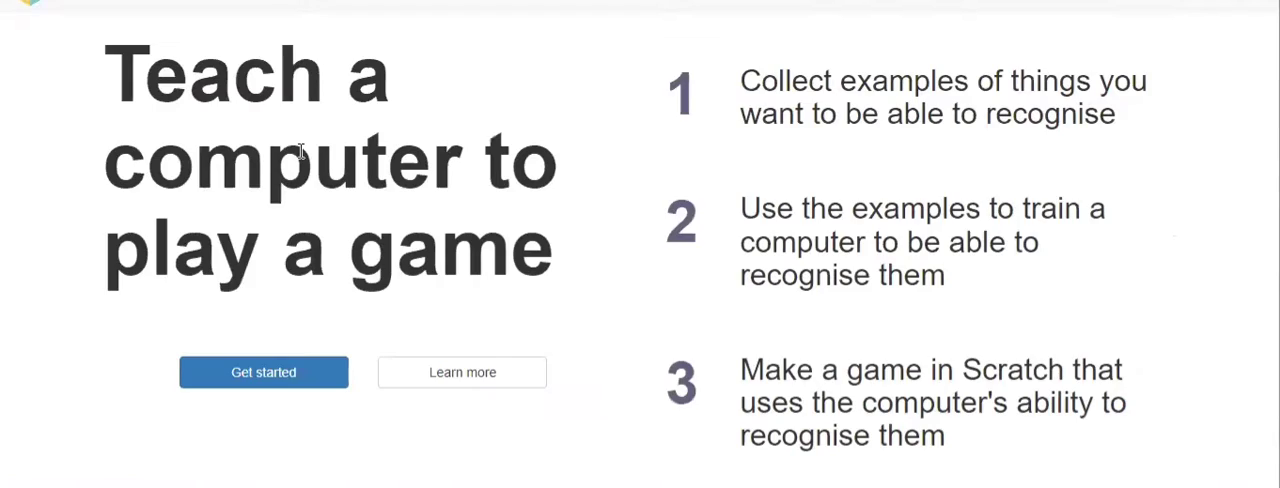
mouse_move(350, 10)
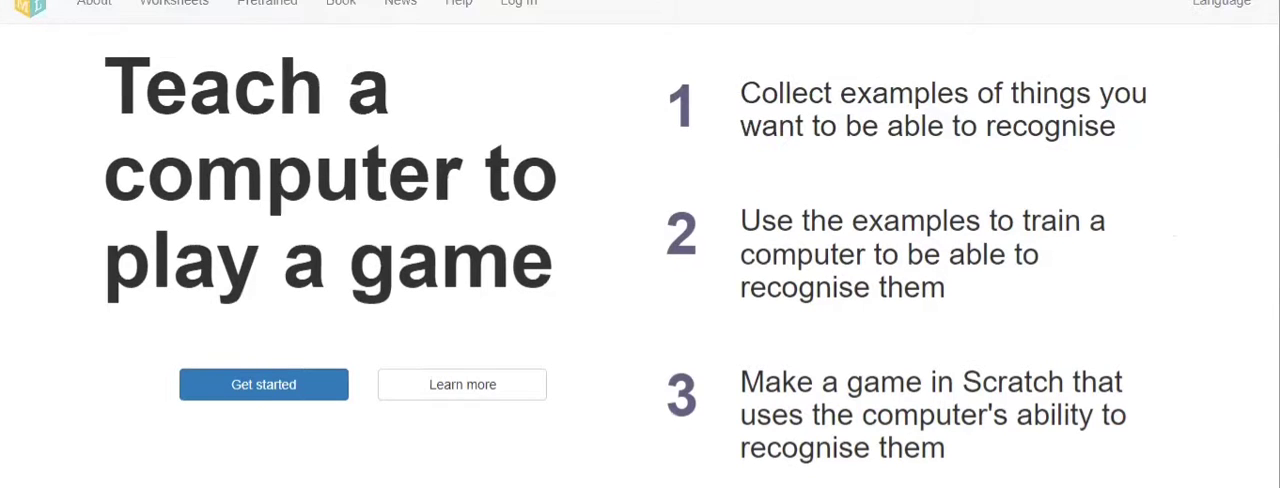
mouse_move(490, 87)
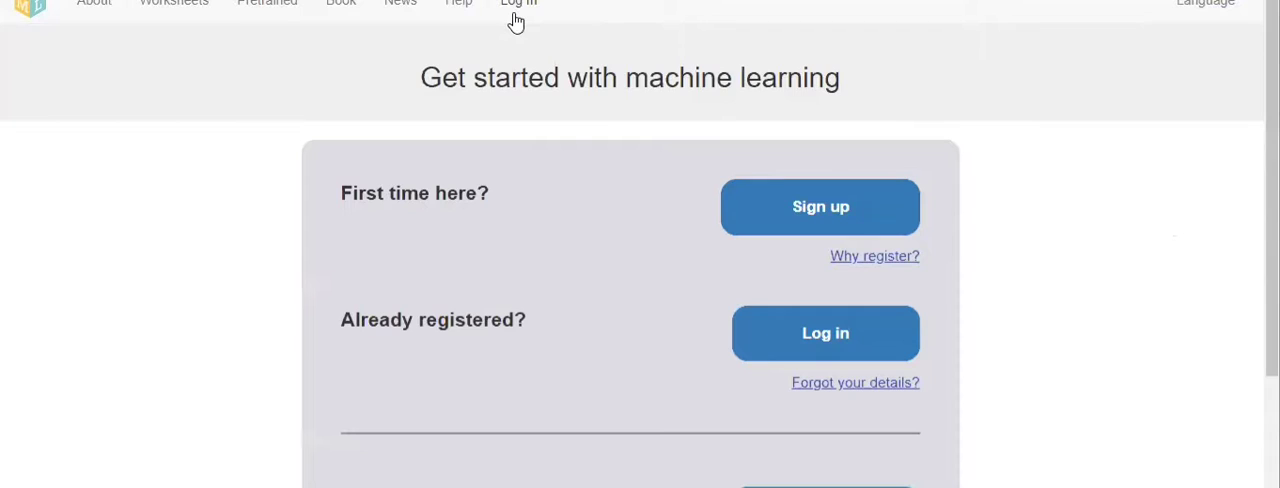
mouse_move(262, 219)
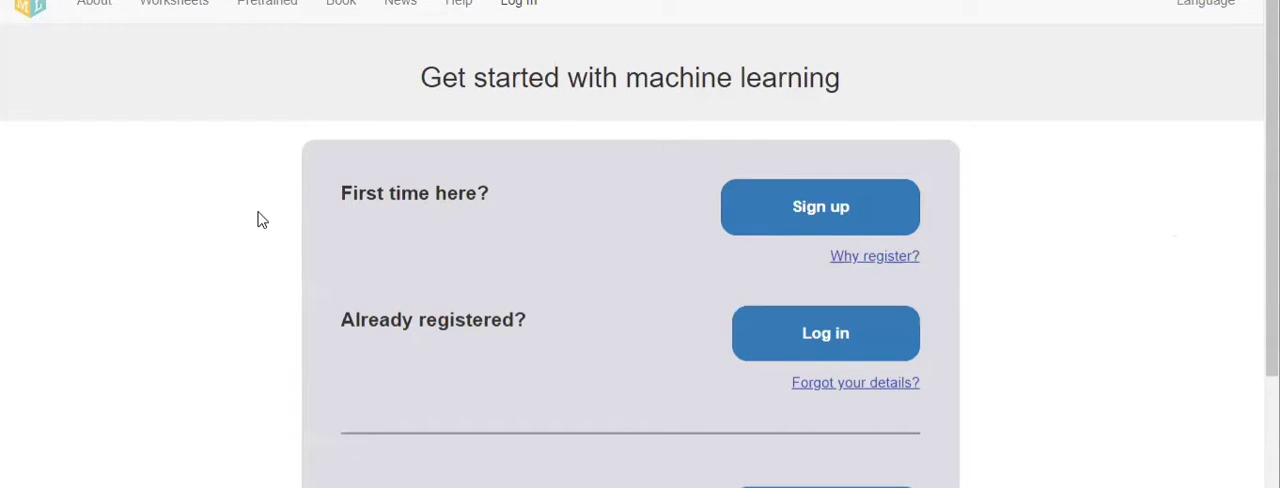
mouse_move(788, 218)
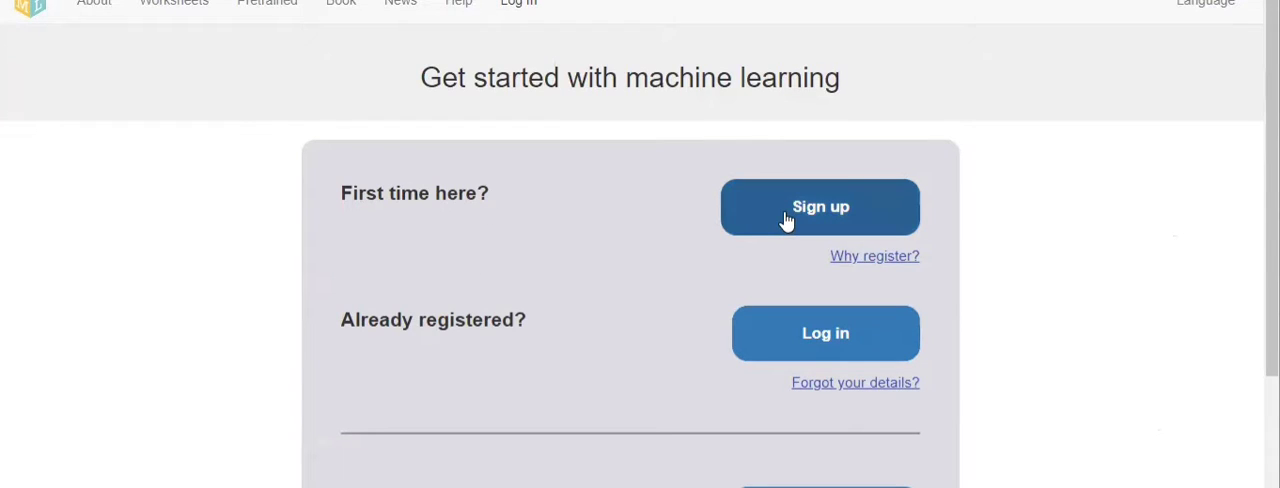
- Begin sign-up as a parent, teacher or coding club leader to see class account options
scroll("down", 3)
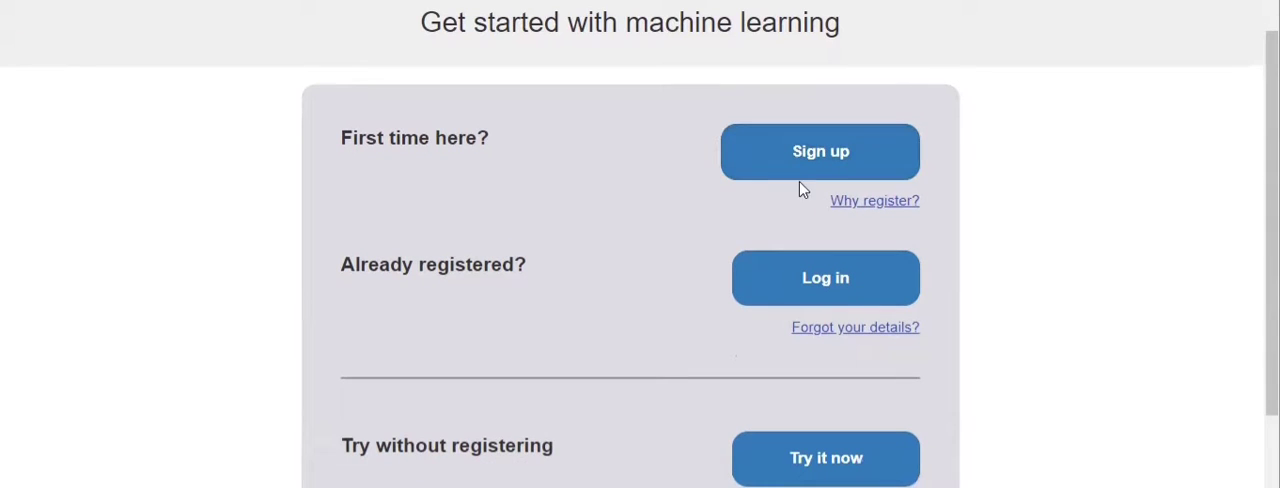
left_click(820, 151)
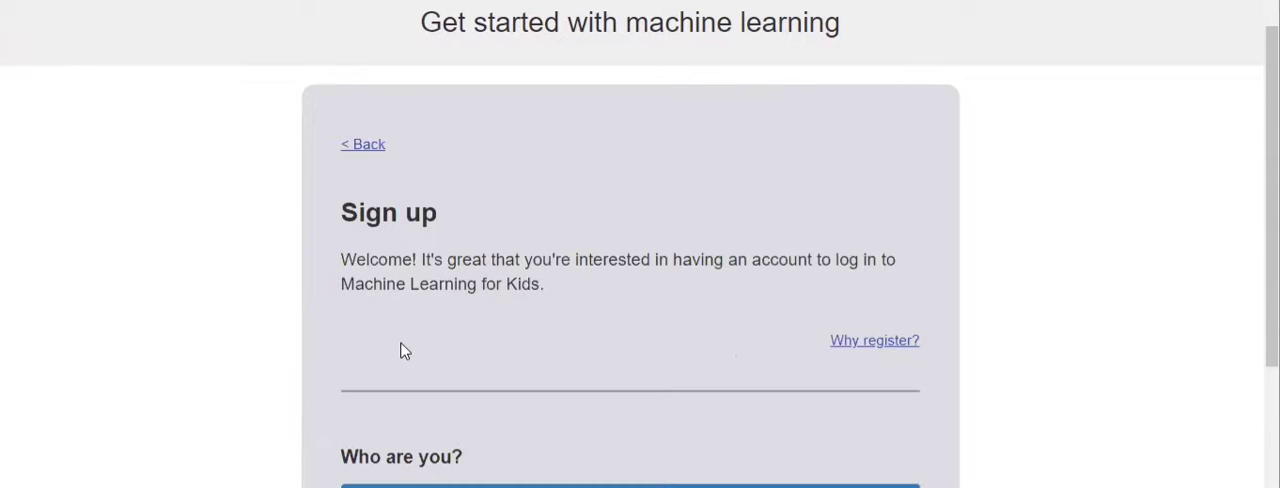
scroll("down", 3)
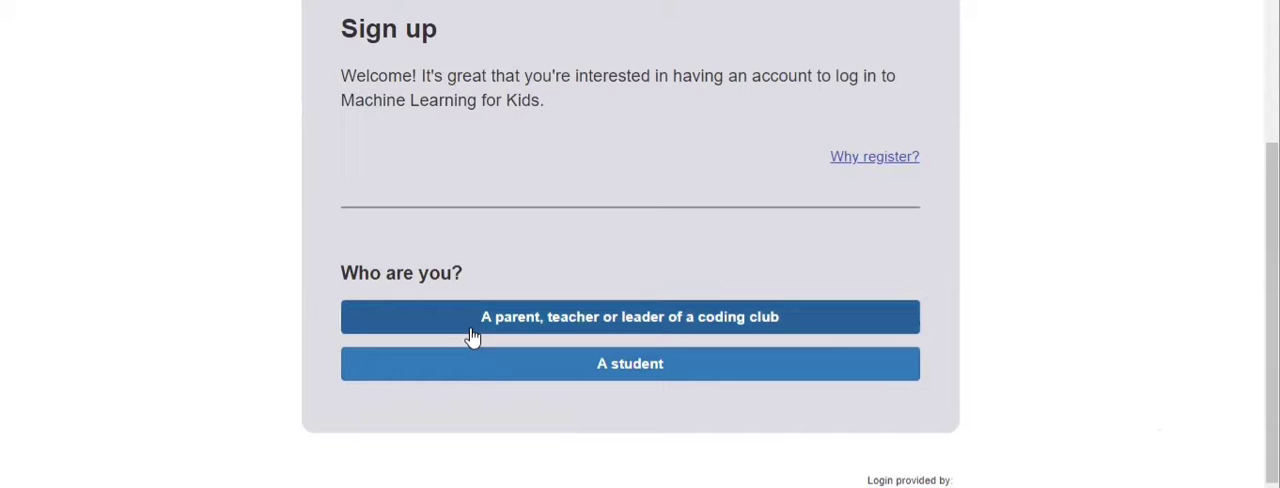
left_click(630, 316)
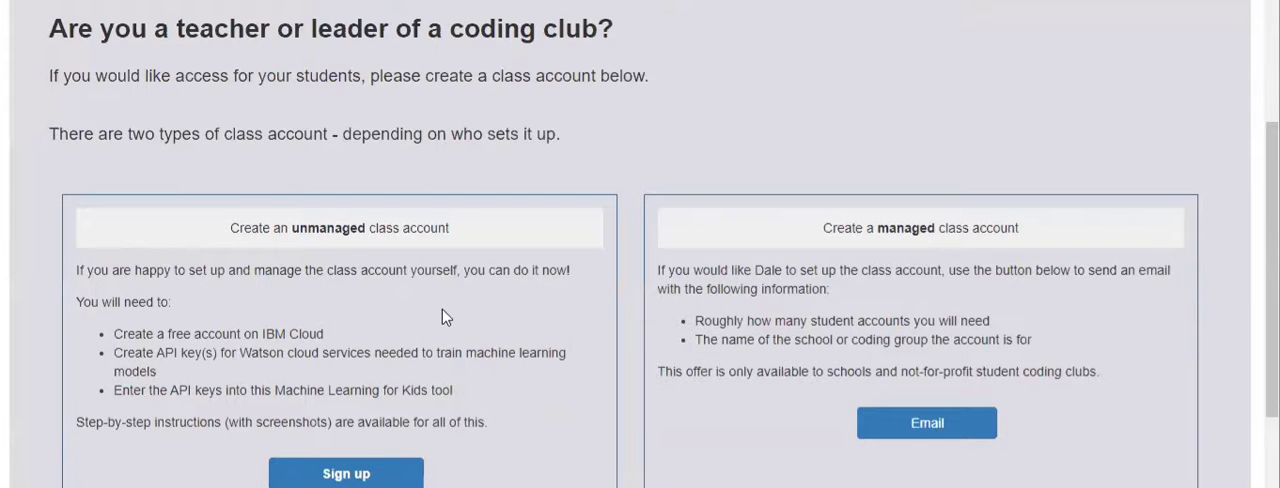
scroll("down", 3)
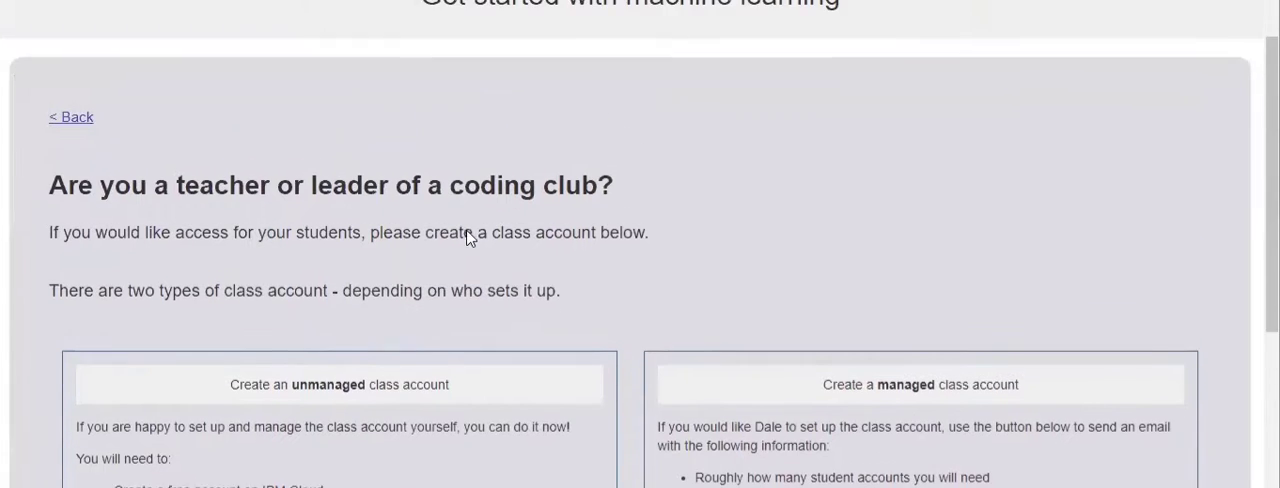
scroll("down", 3)
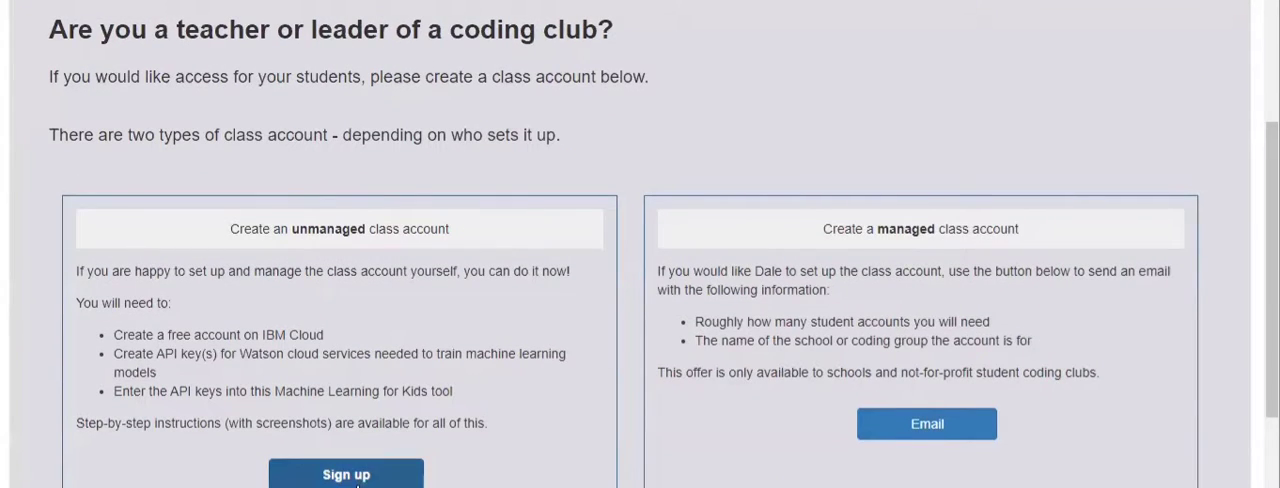
- Choose the unmanaged class account and review its empty sign-up form
left_click(345, 474)
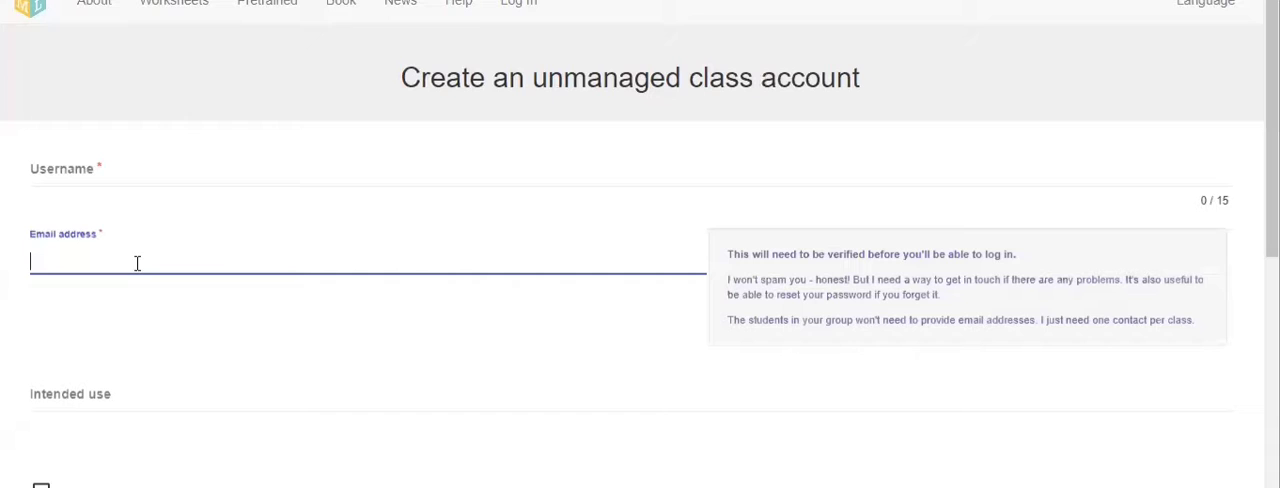
scroll("down", 3)
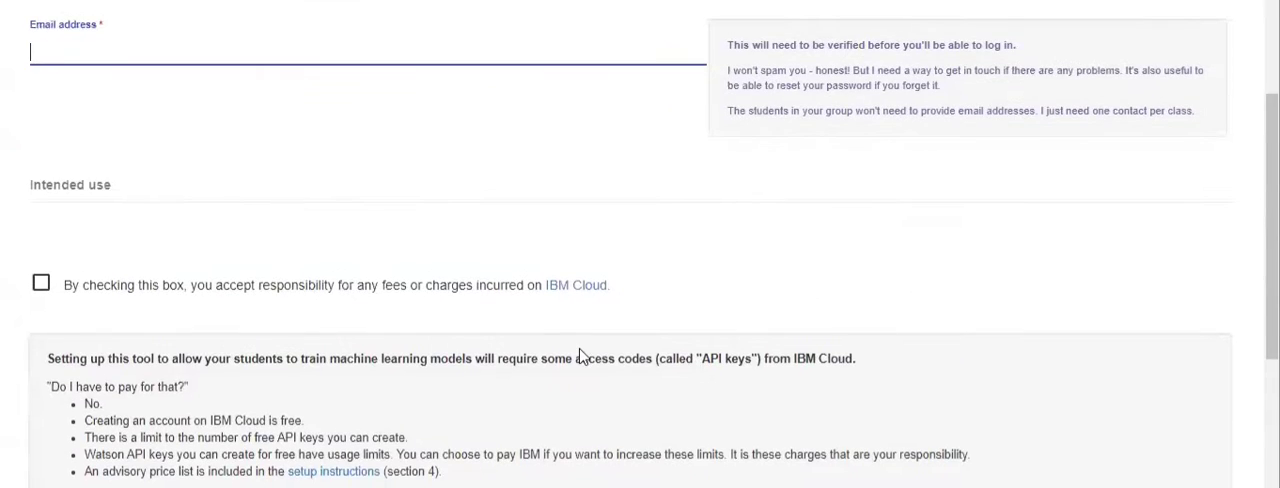
scroll("down", 3)
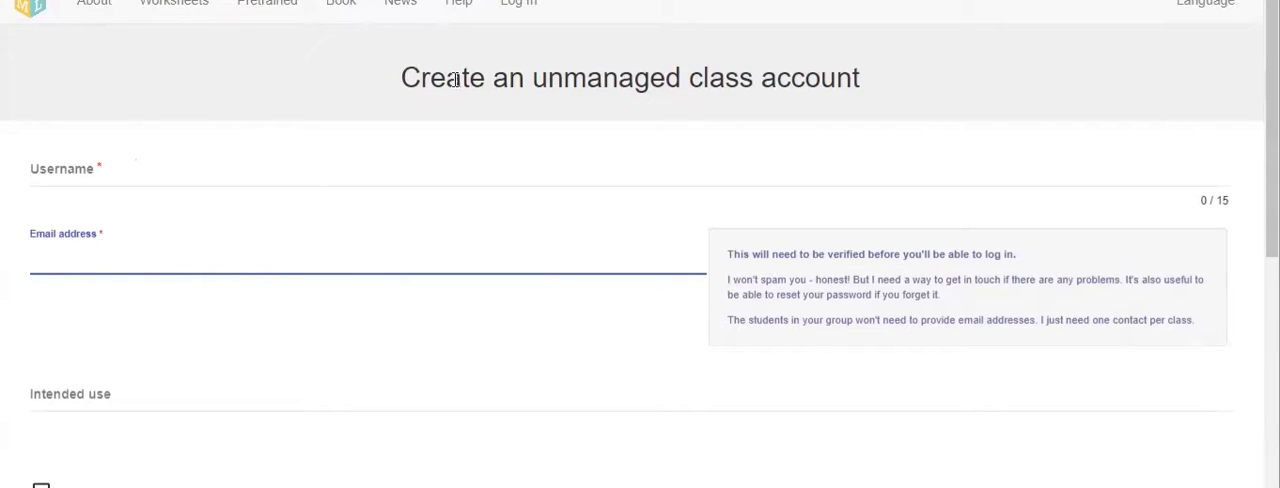
mouse_move(539, 25)
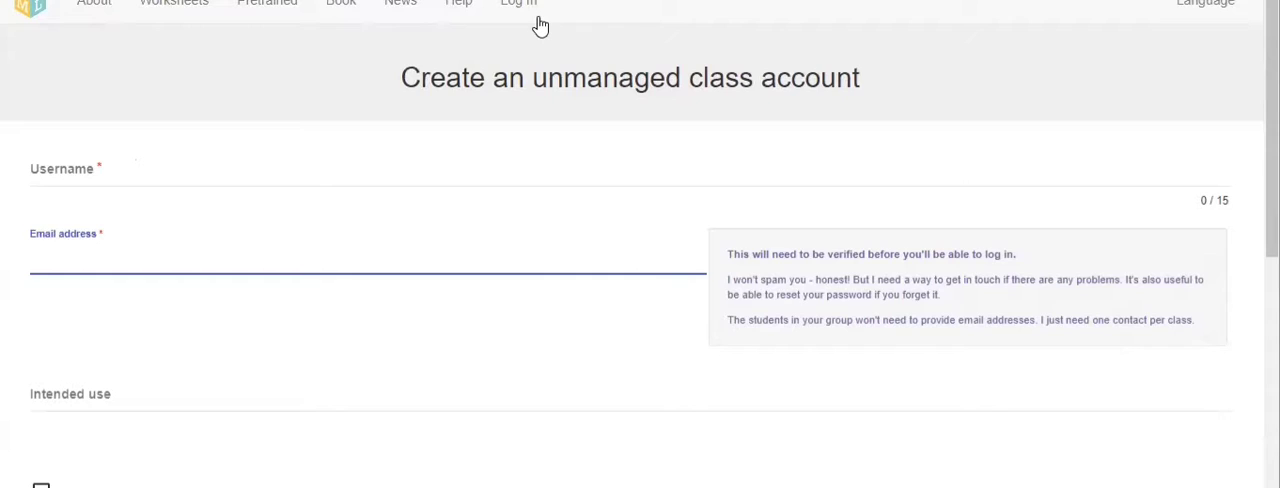
- Go back to the get-started page, dismiss the log-in dialog and reach Try it now
left_click(518, 3)
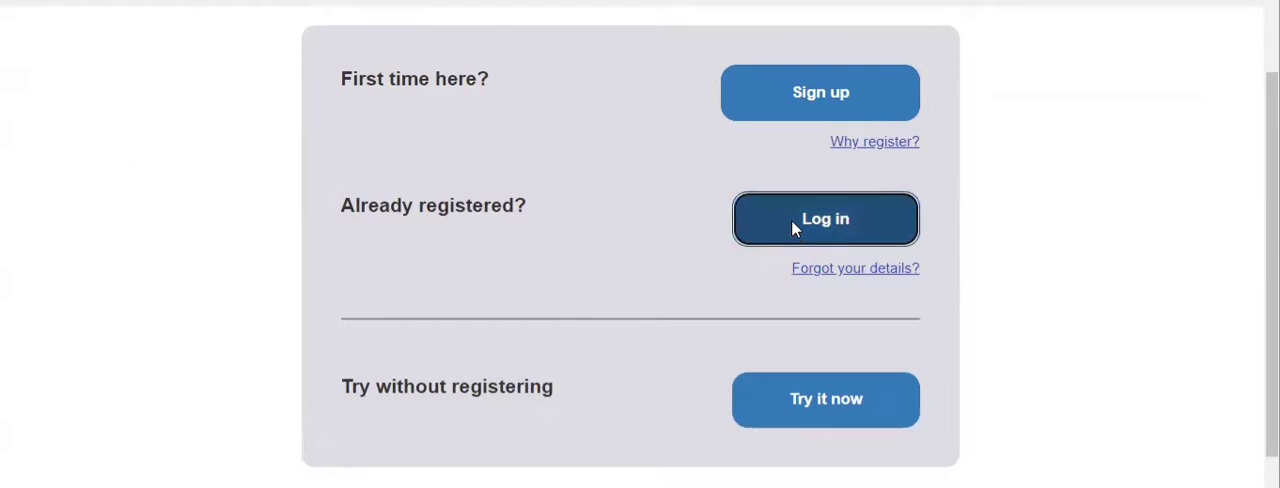
left_click(825, 218)
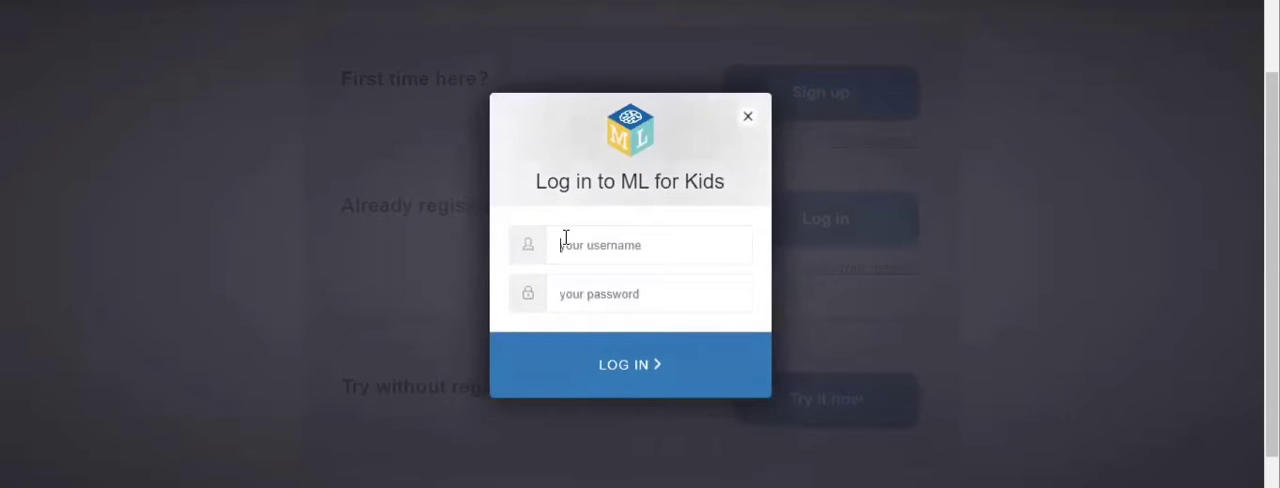
left_click(747, 116)
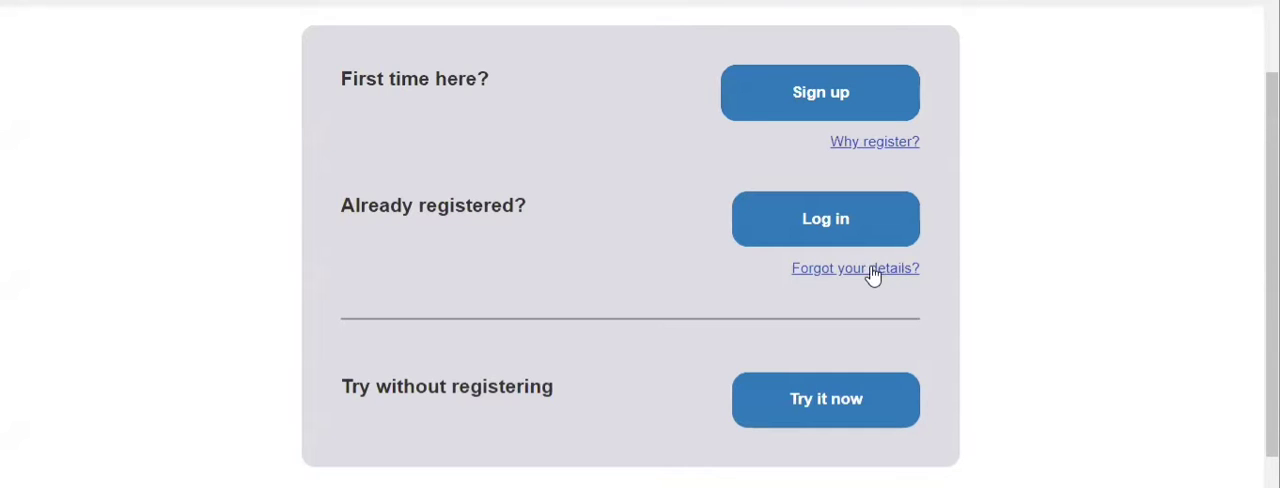
scroll("down", 3)
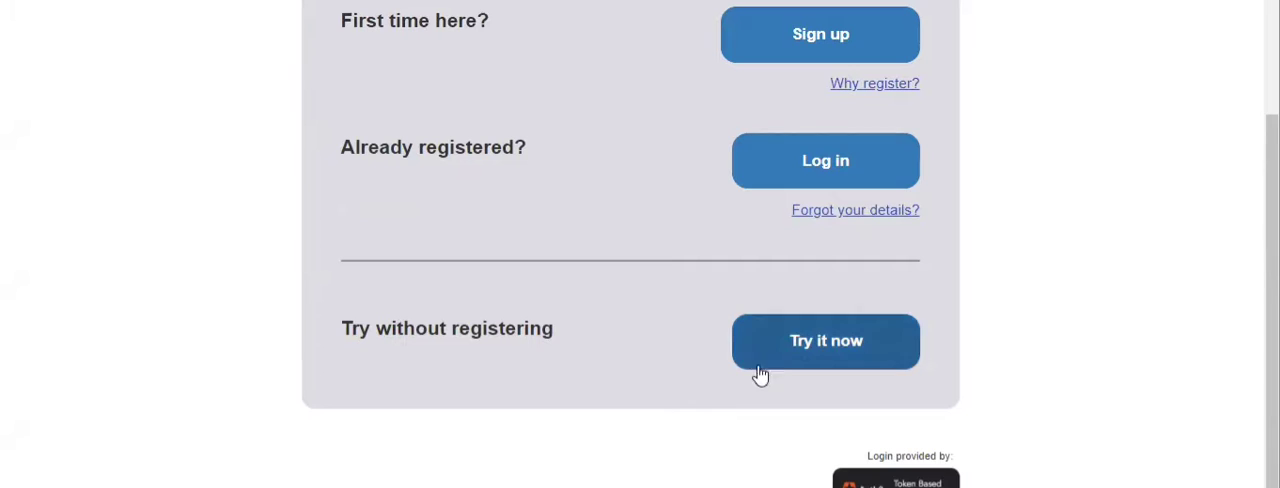
mouse_move(780, 358)
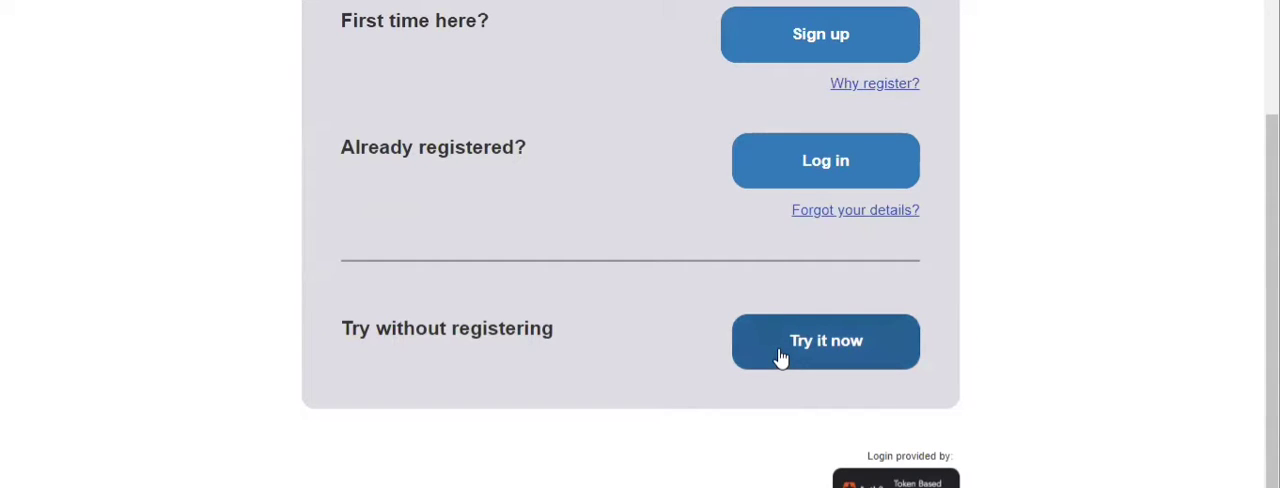
mouse_move(674, 230)
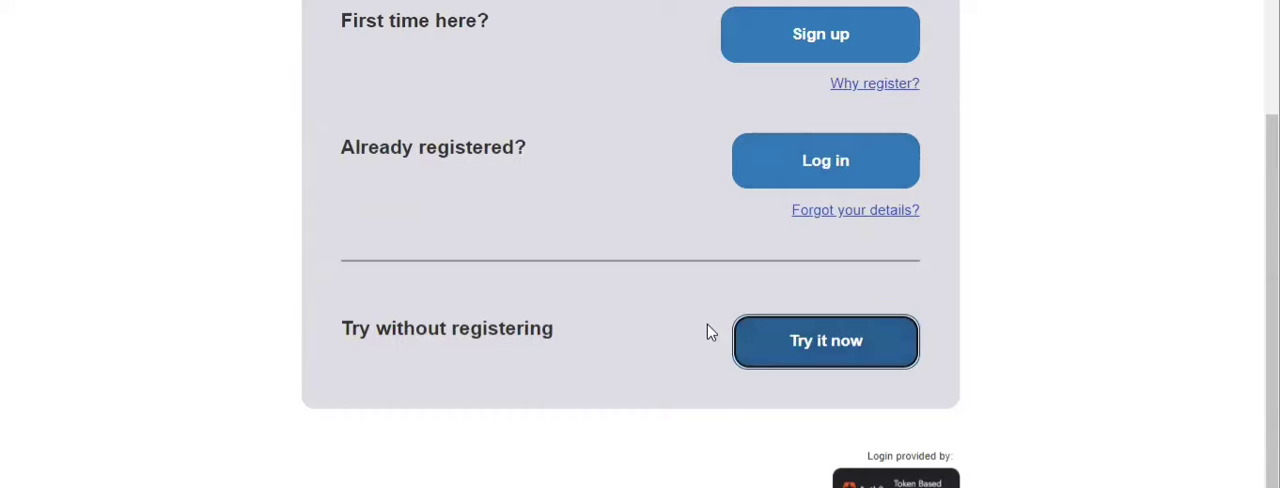
- Try without registering, start a new project, then cancel back to the projects list
left_click(825, 341)
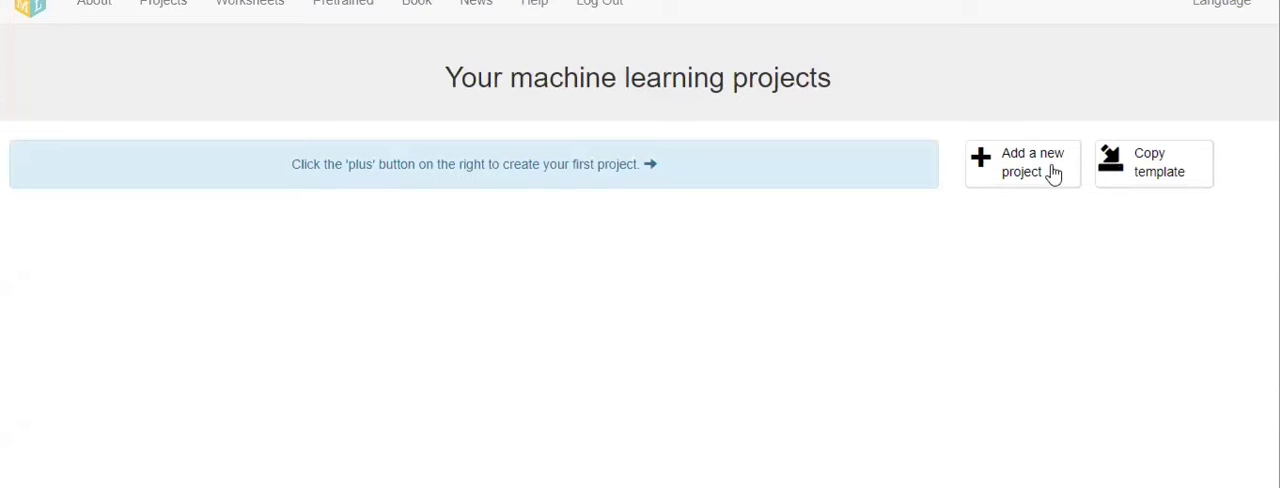
left_click(1020, 162)
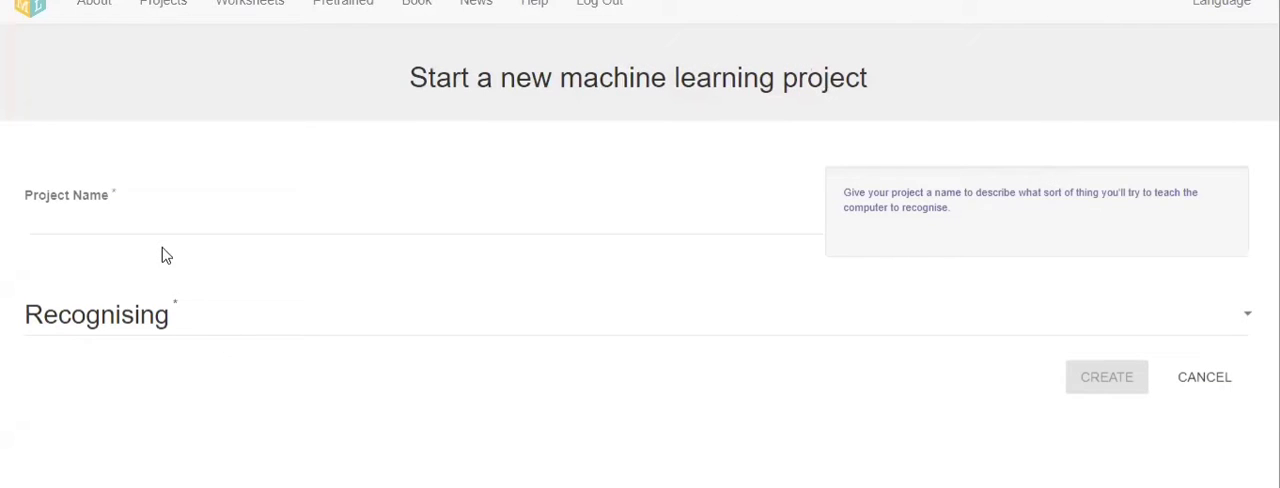
left_click(420, 210)
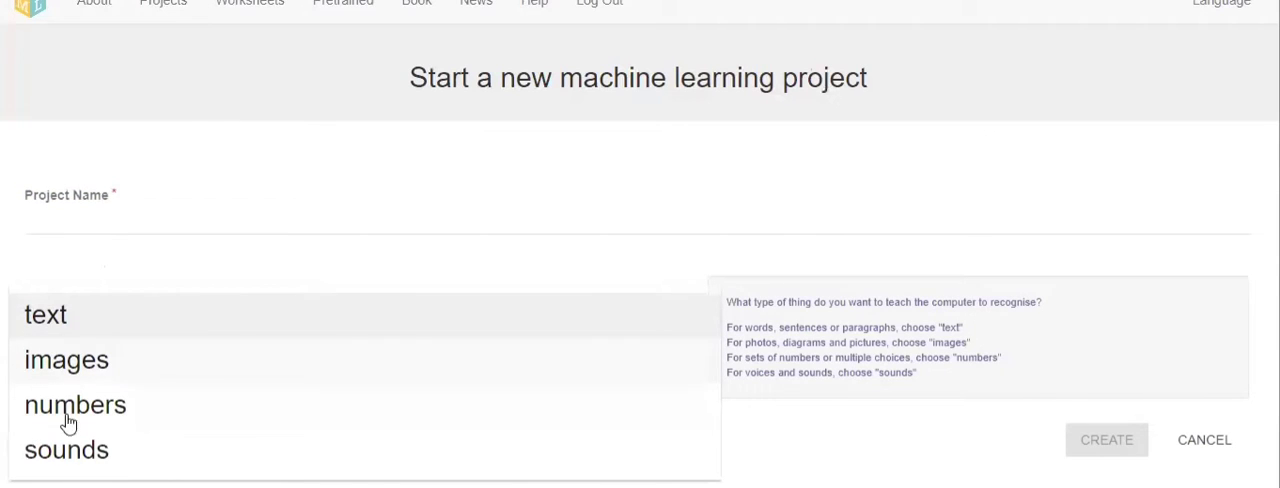
mouse_move(90, 372)
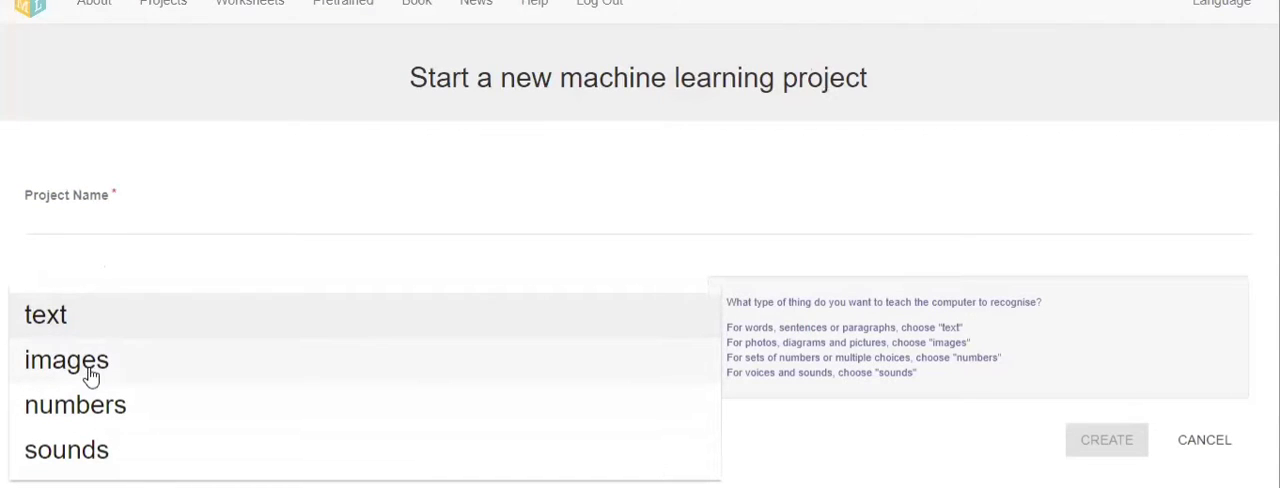
mouse_move(105, 463)
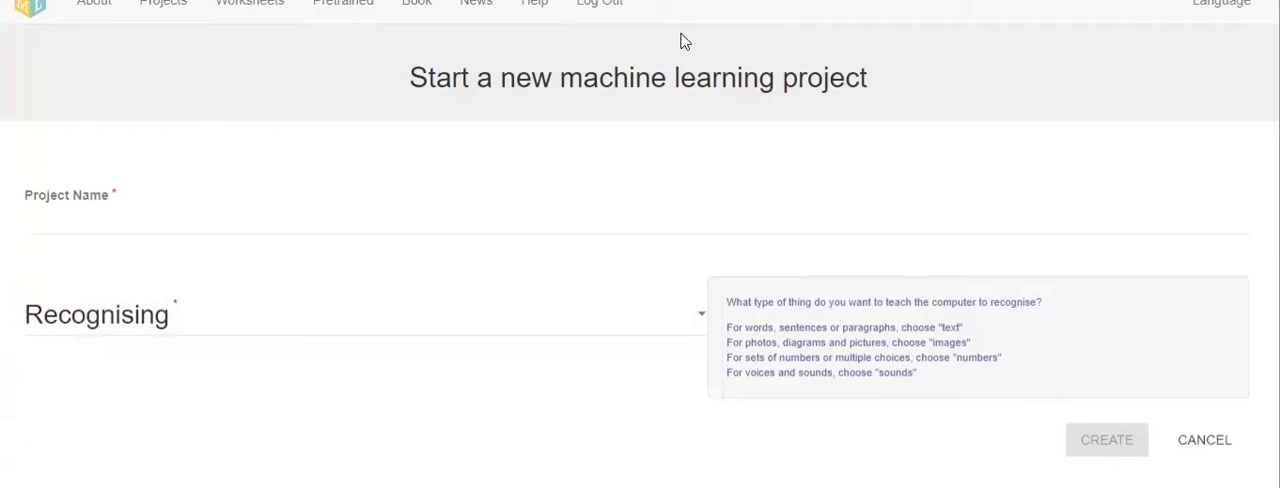
left_click(1204, 440)
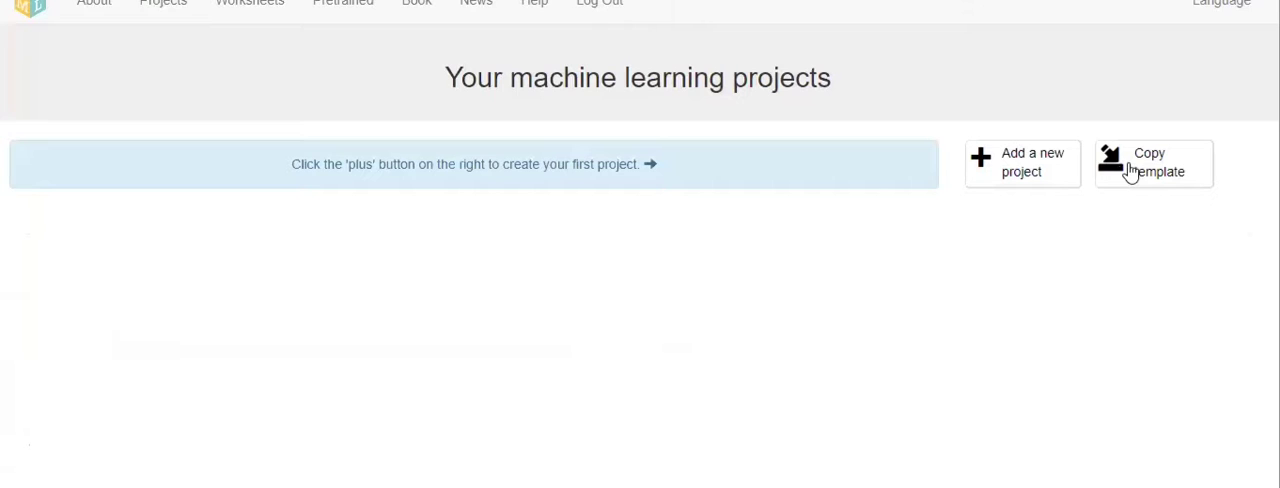
- Browse the Copy template gallery down to the Noughts & Crosses card
left_click(1153, 163)
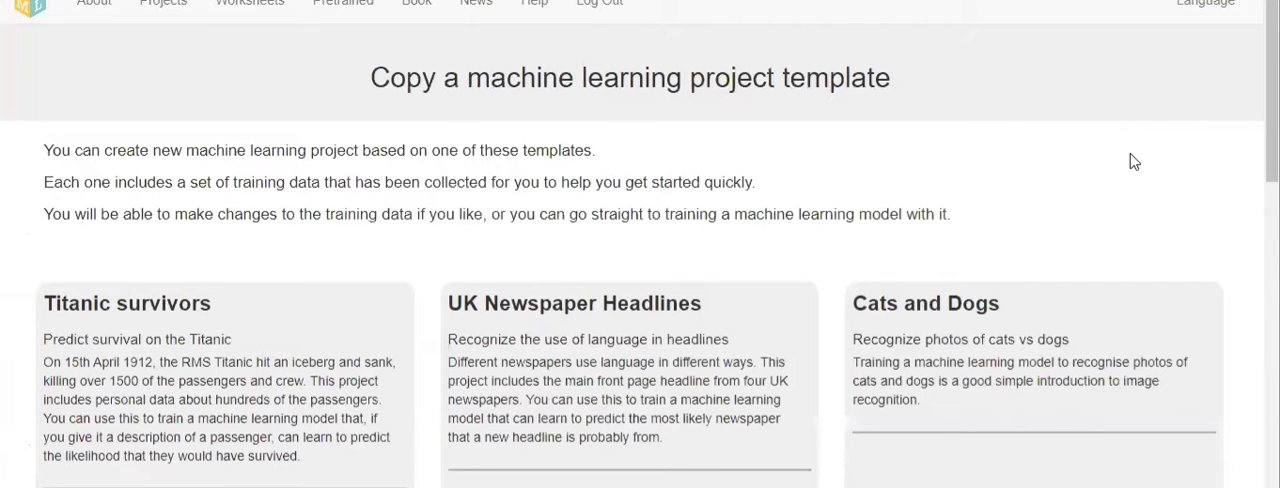
scroll("down", 3)
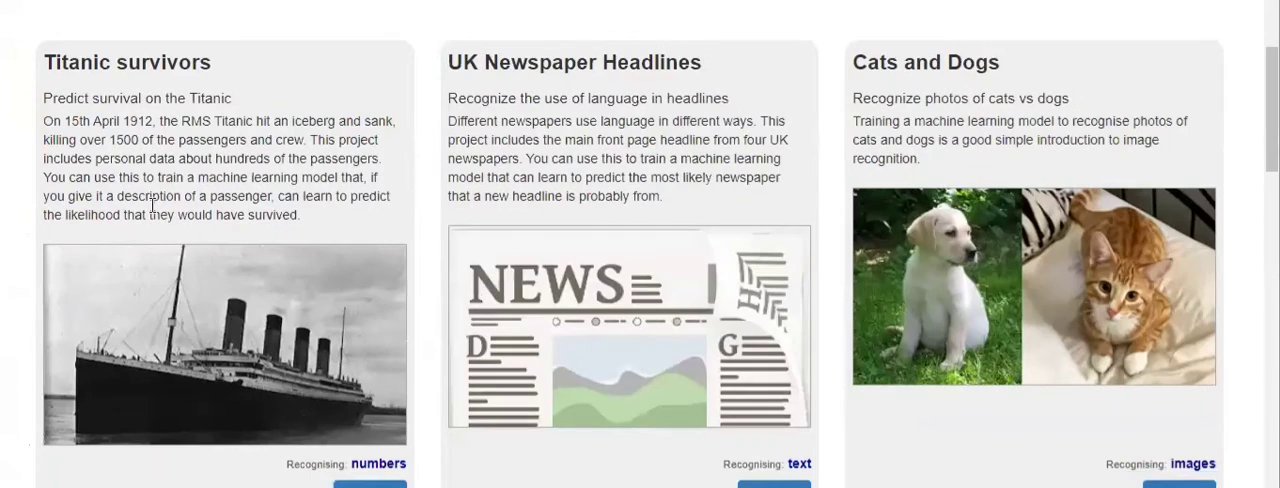
scroll("down", 3)
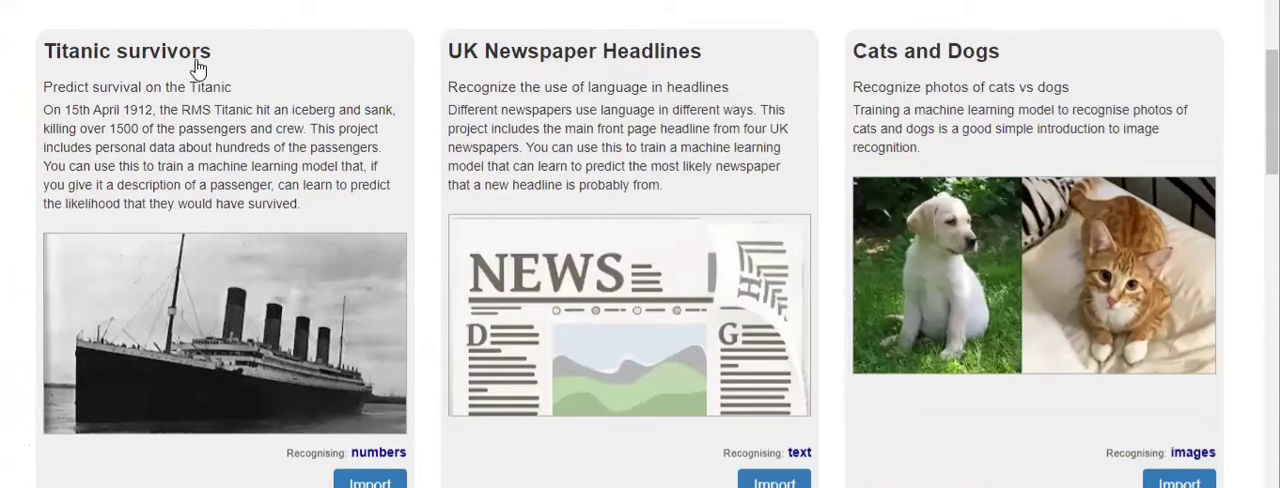
scroll("down", 3)
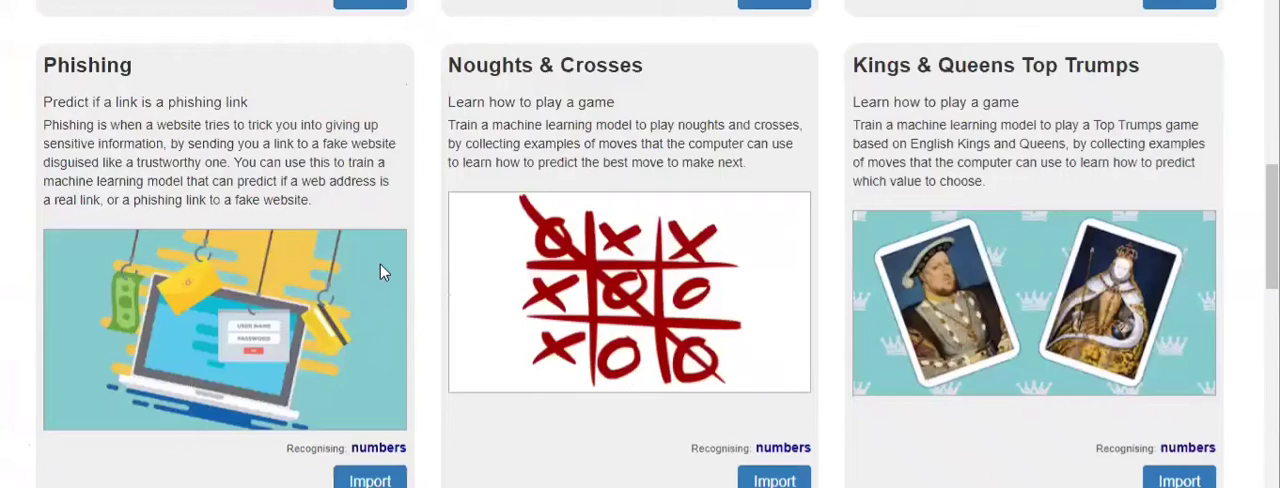
scroll("down", 3)
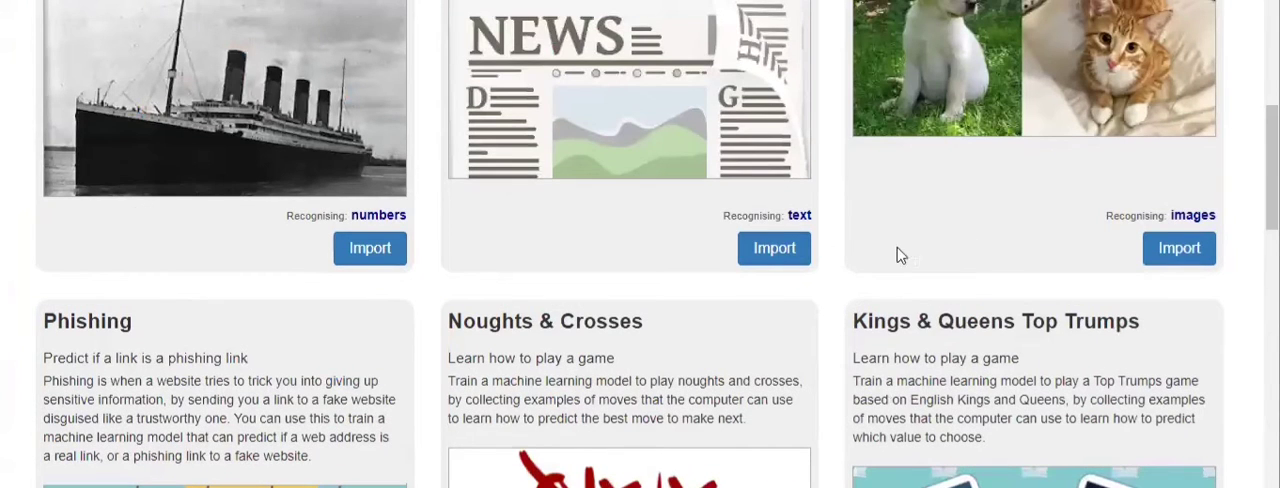
scroll("down", 3)
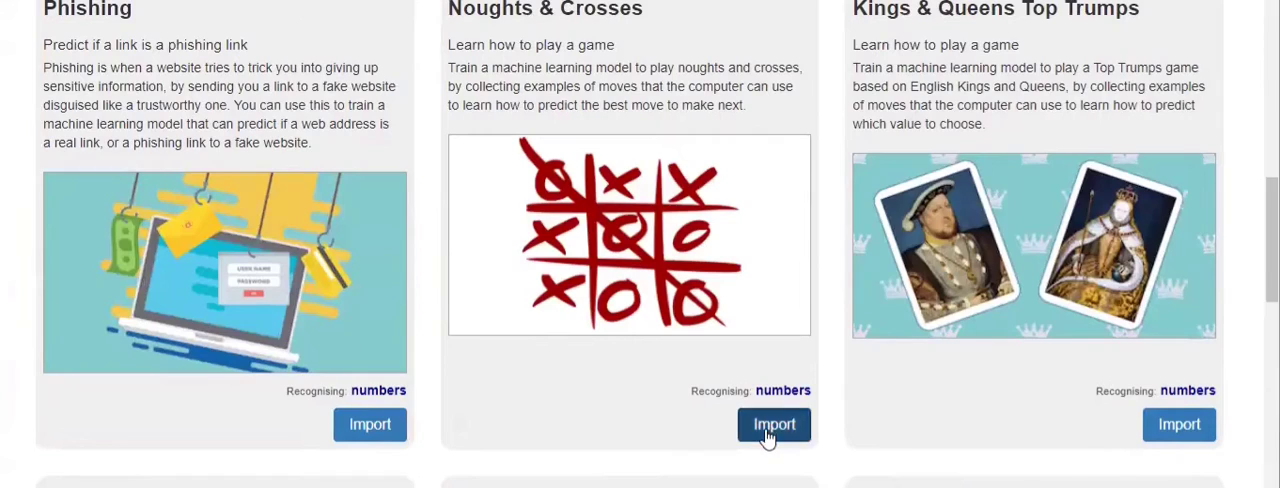
- Import the Noughts & Crosses template and open the resulting project
left_click(773, 424)
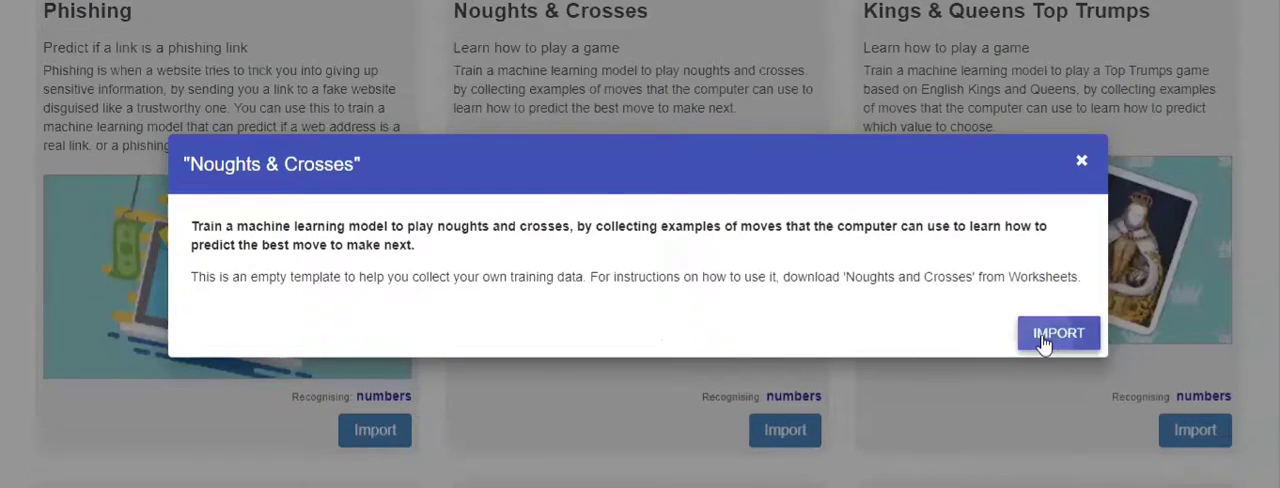
left_click(1058, 333)
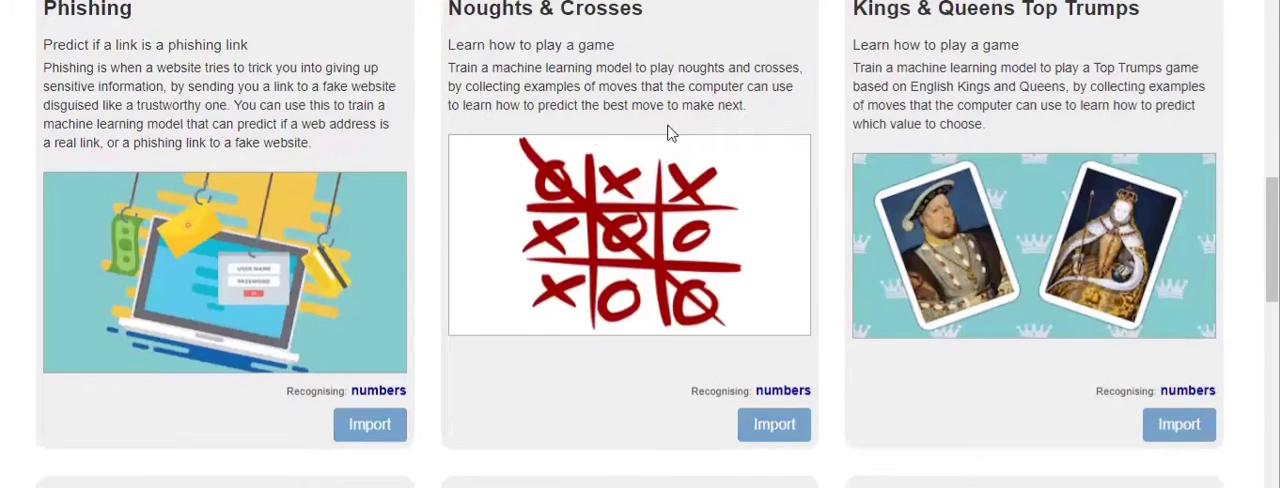
left_click(774, 424)
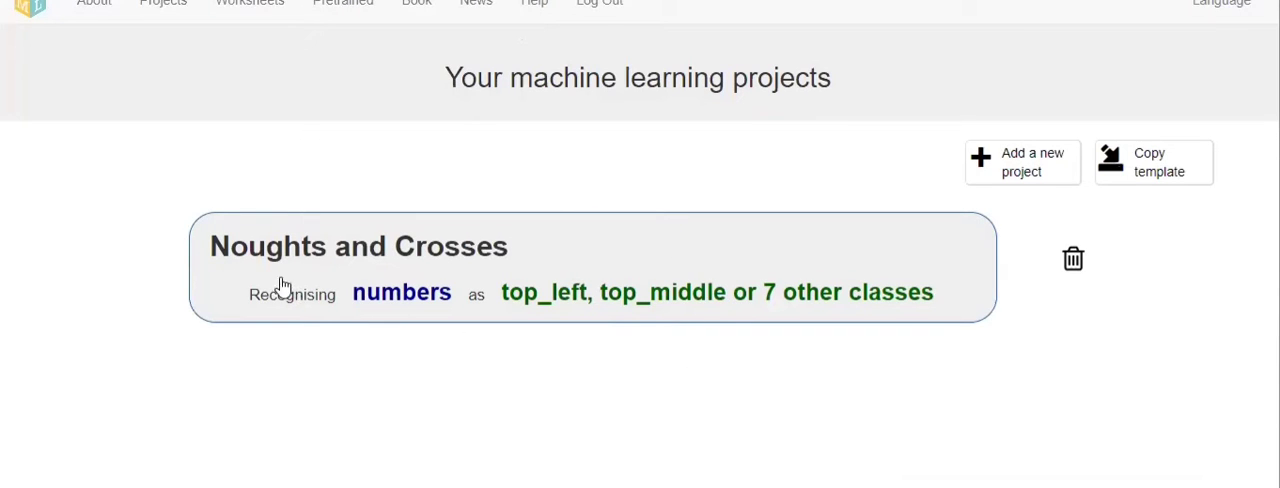
mouse_move(853, 247)
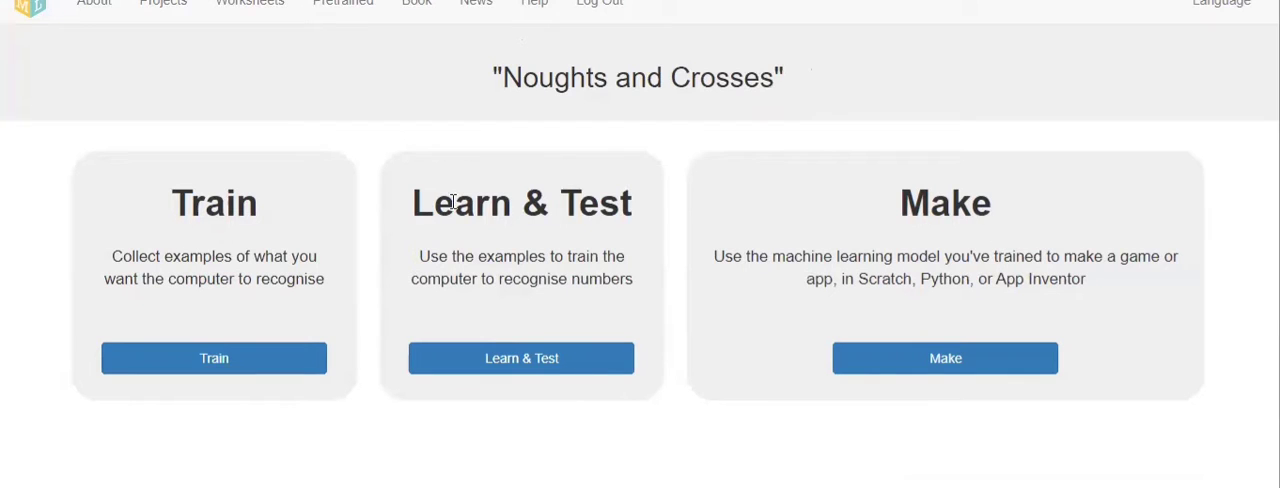
mouse_move(939, 196)
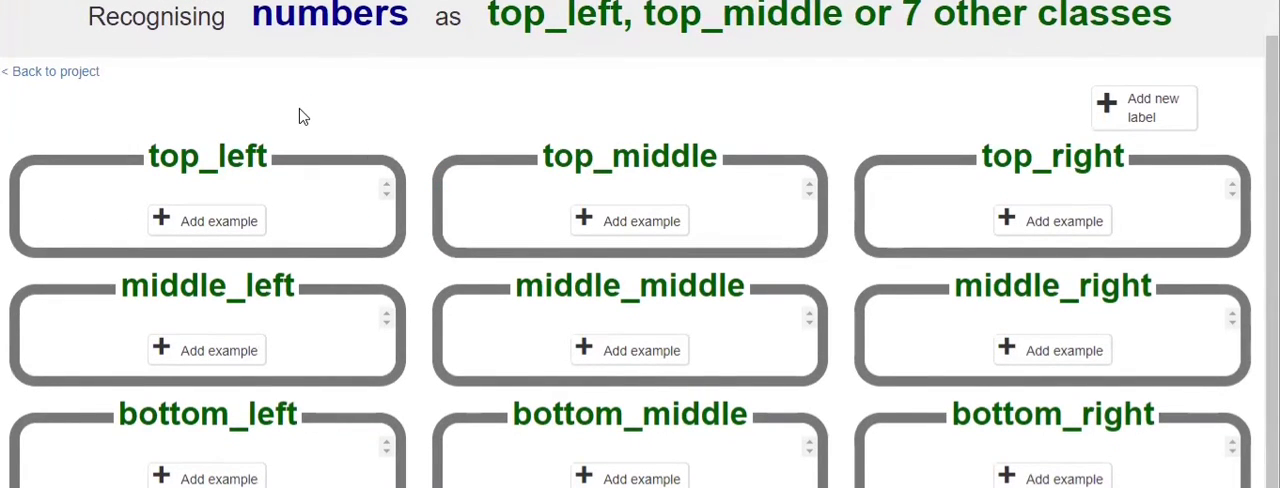
mouse_move(809, 83)
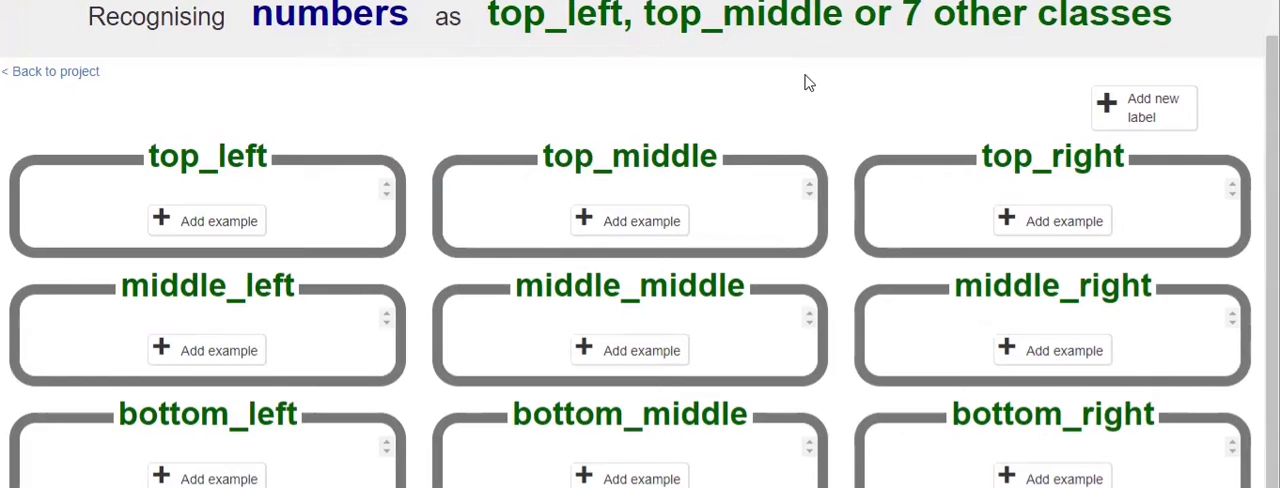
mouse_move(676, 94)
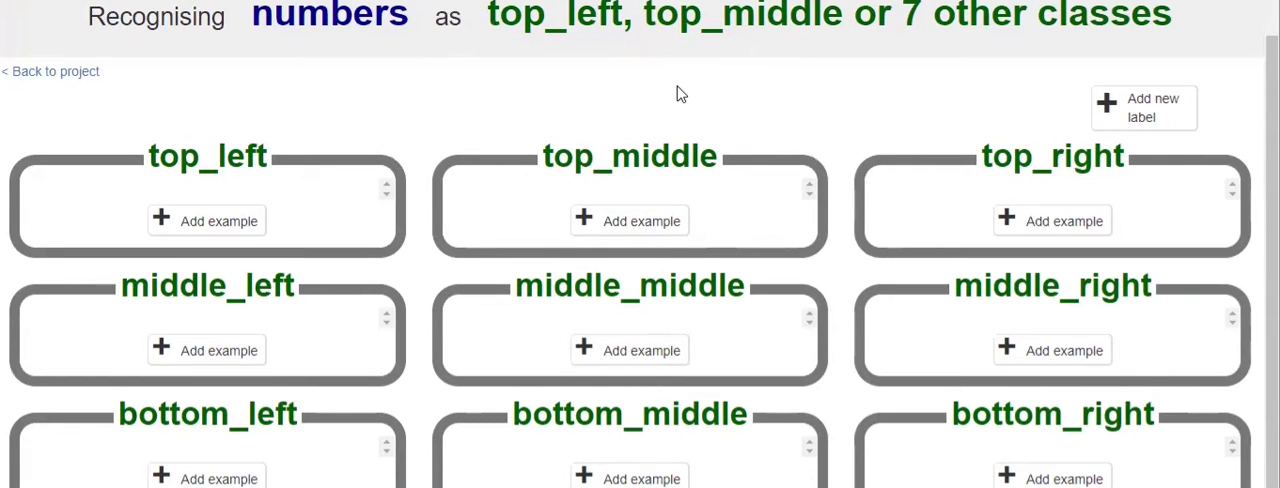
mouse_move(1150, 128)
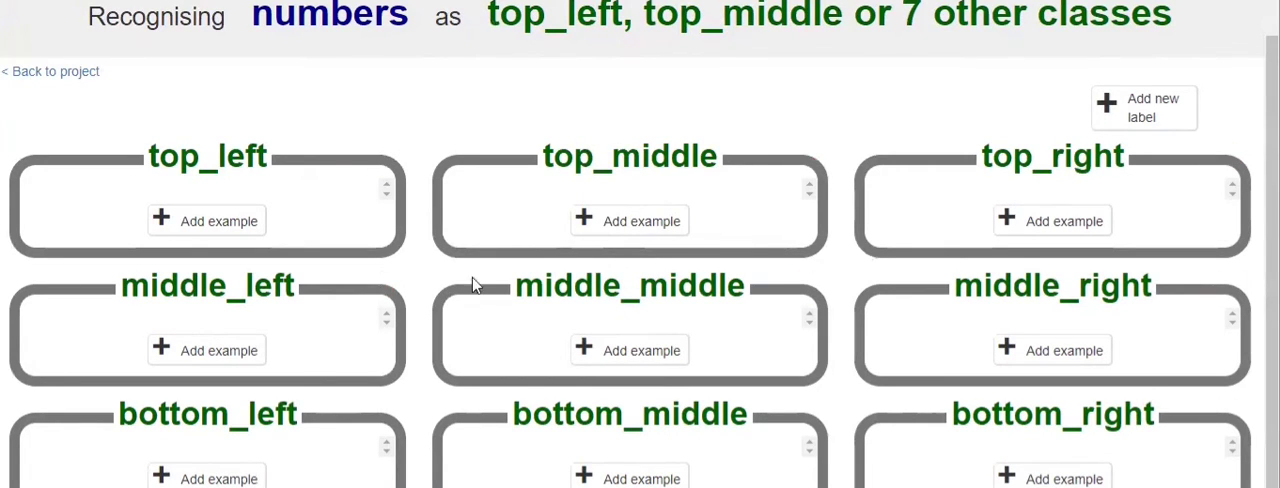
mouse_move(265, 400)
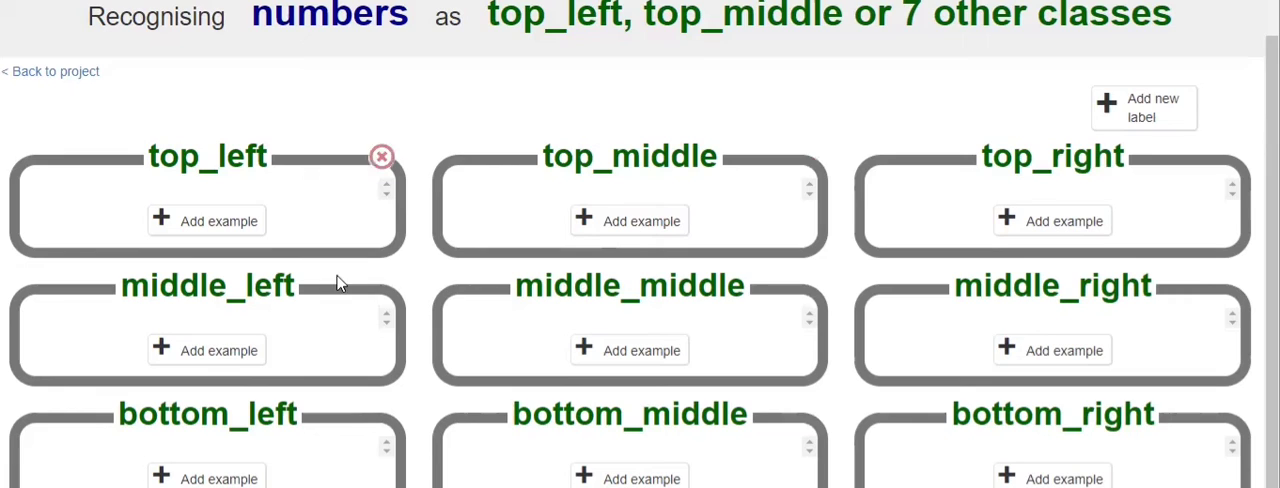
left_click(50, 71)
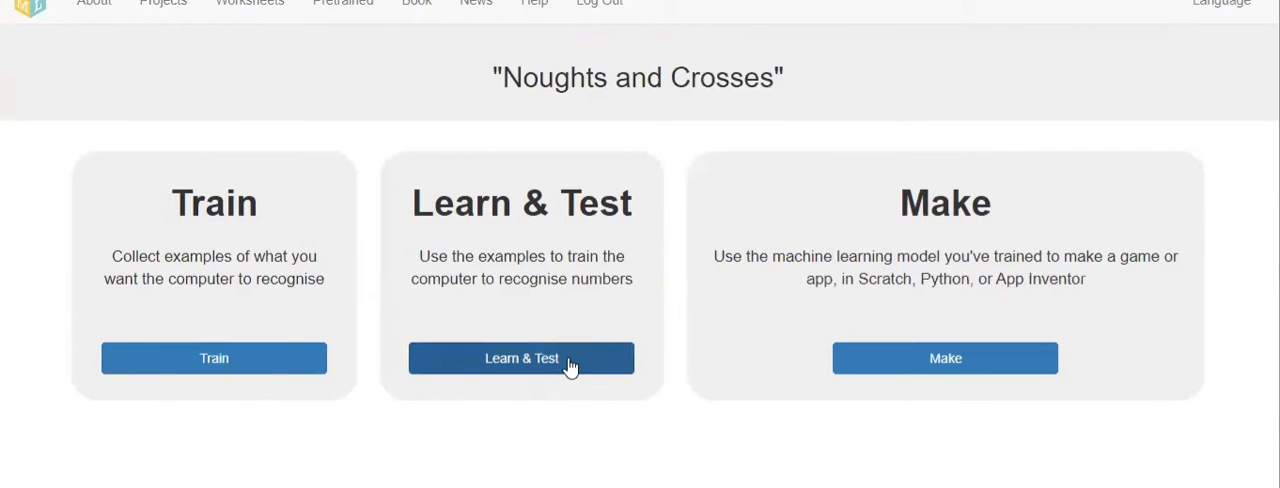
left_click(521, 358)
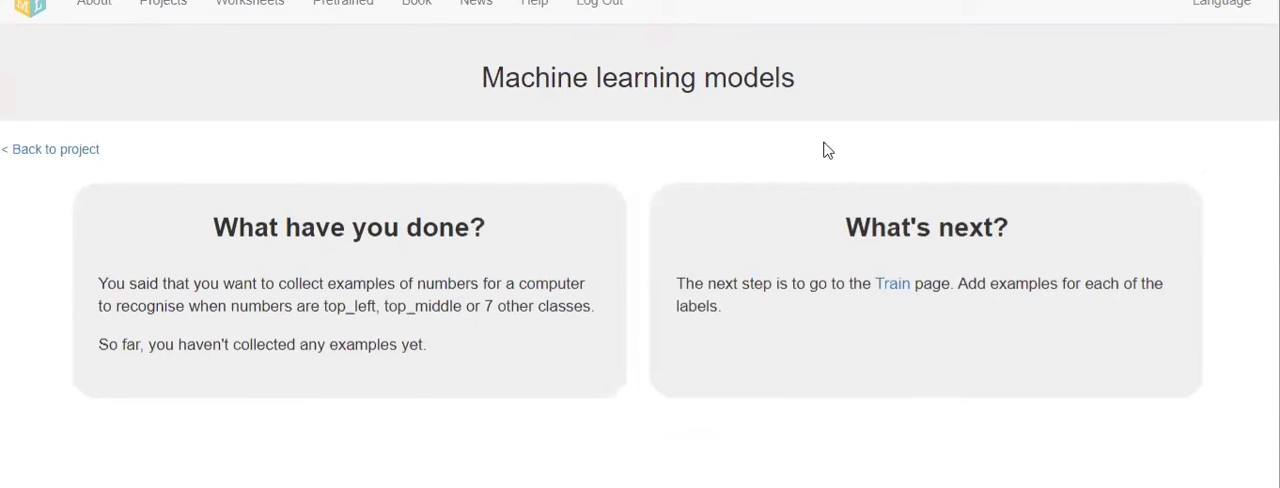
mouse_move(512, 228)
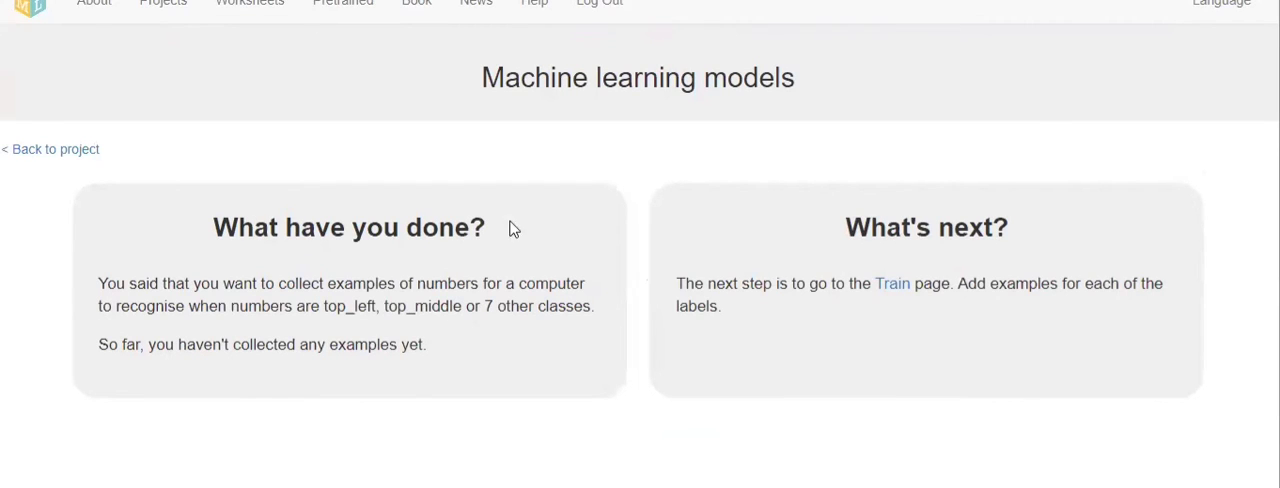
left_click(51, 149)
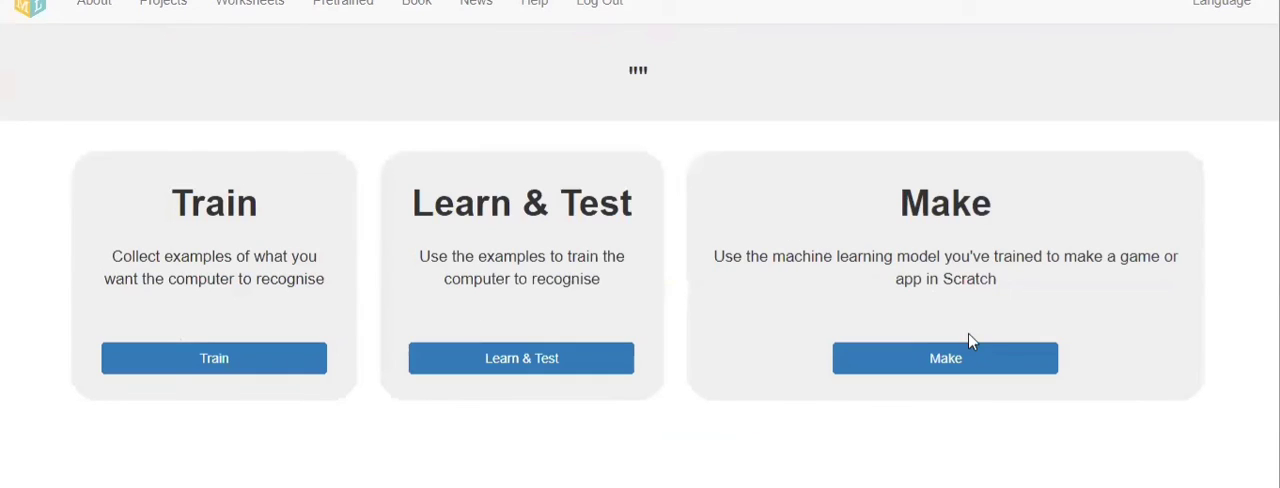
left_click(944, 358)
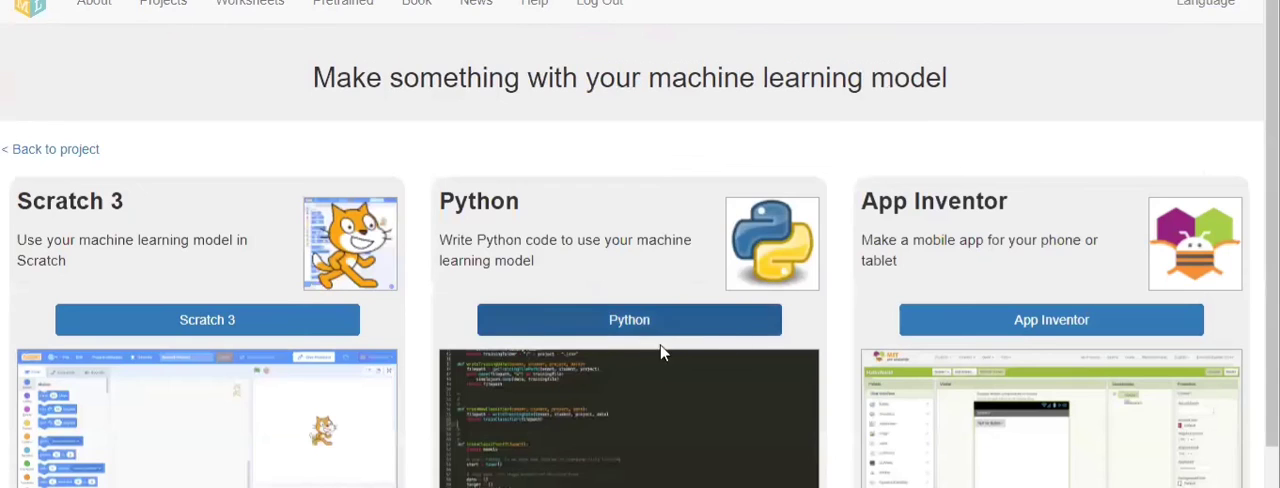
scroll("down", 3)
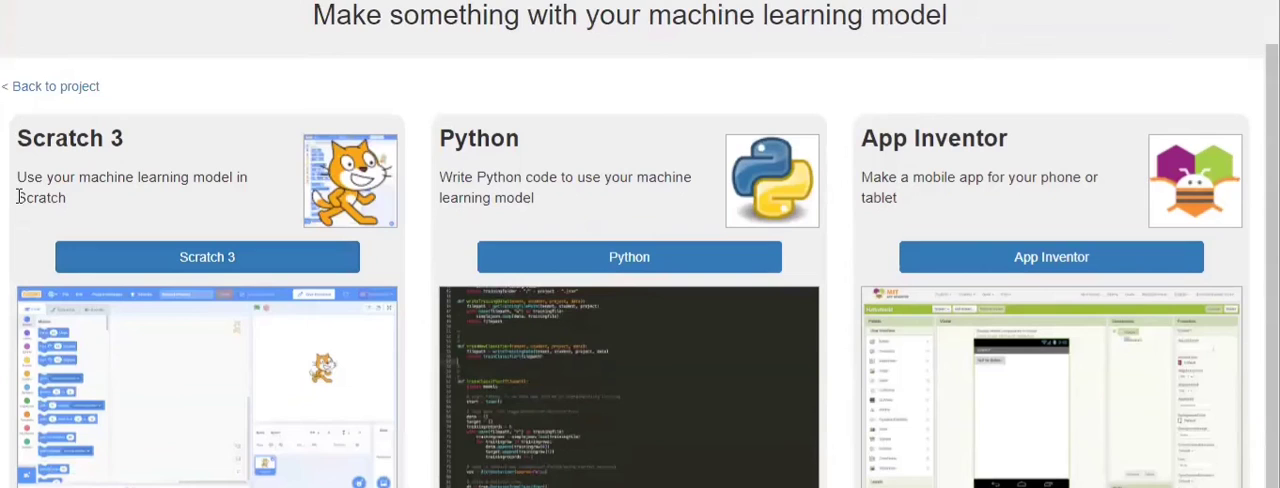
mouse_move(992, 169)
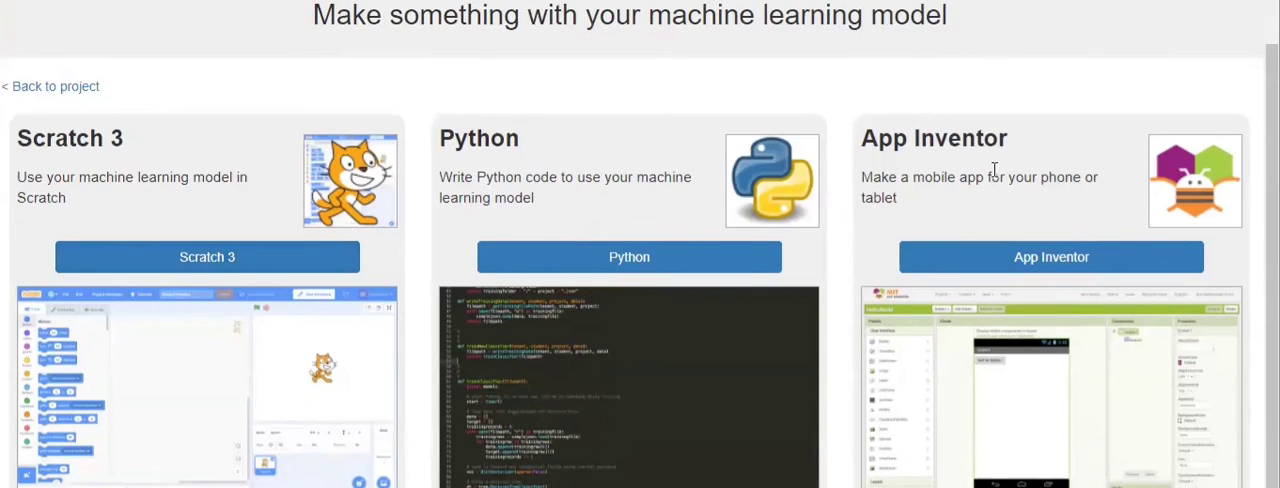
mouse_move(255, 257)
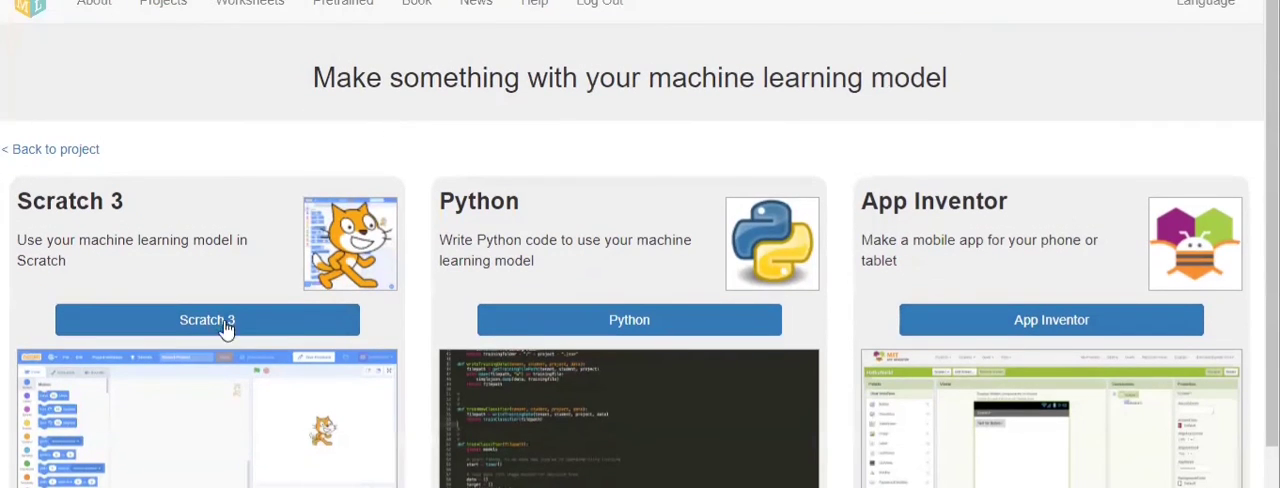
left_click(50, 149)
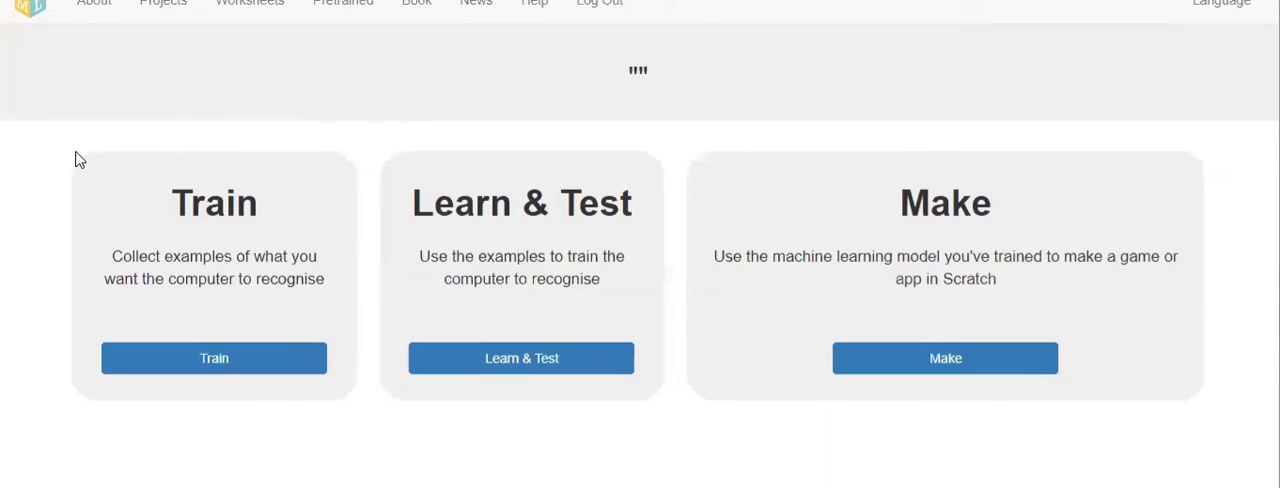
mouse_move(141, 105)
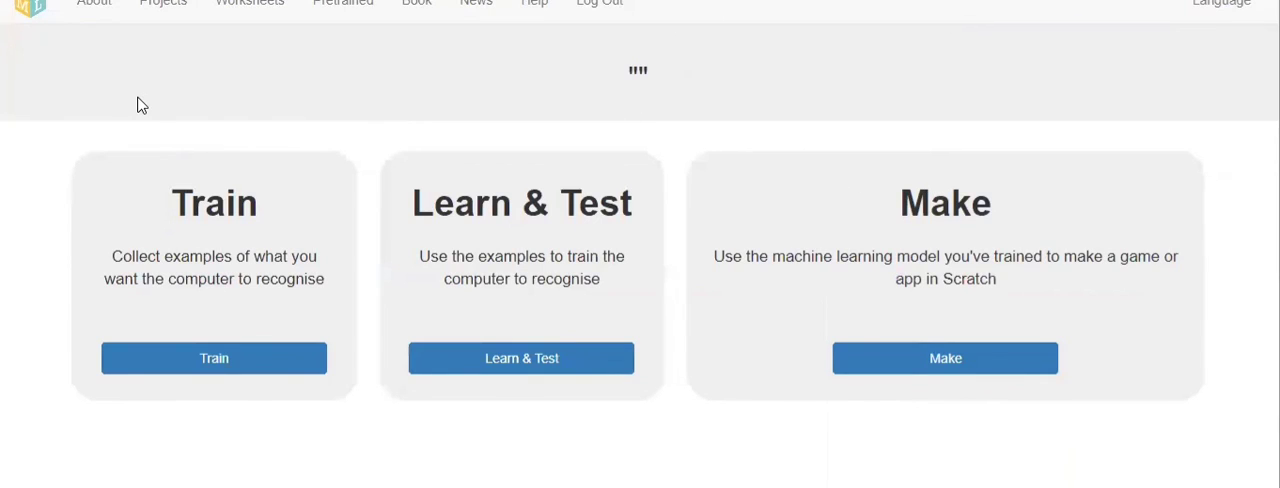